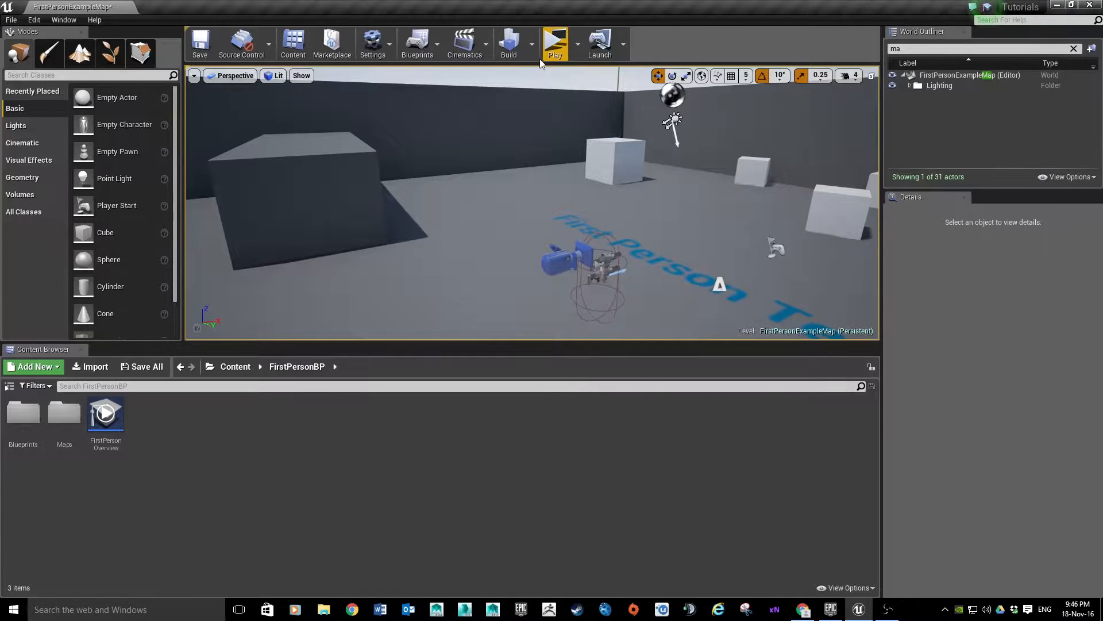
- Add a cube and flatten it into a wide platform scaled 3.25, 3.75, 0.25
click(554, 42)
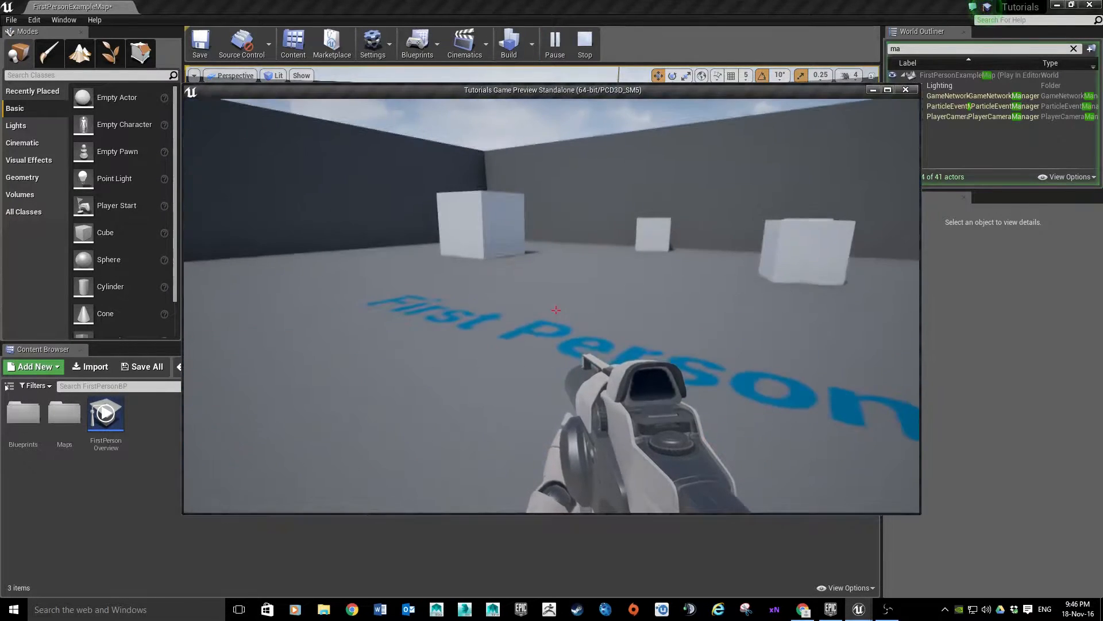
click(584, 42)
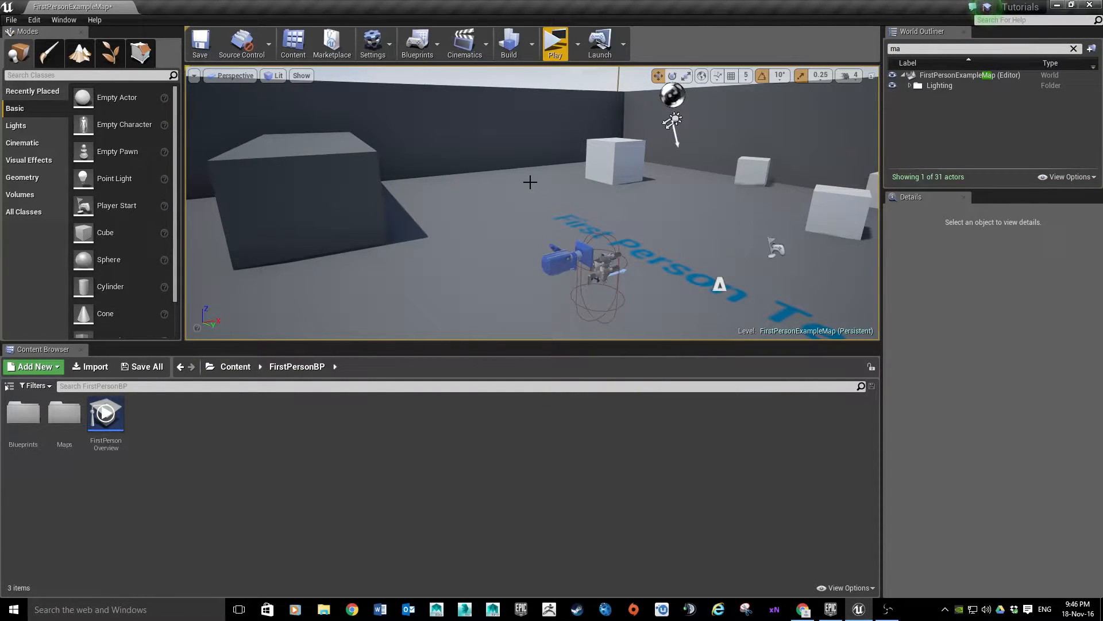
mouse_move(265, 246)
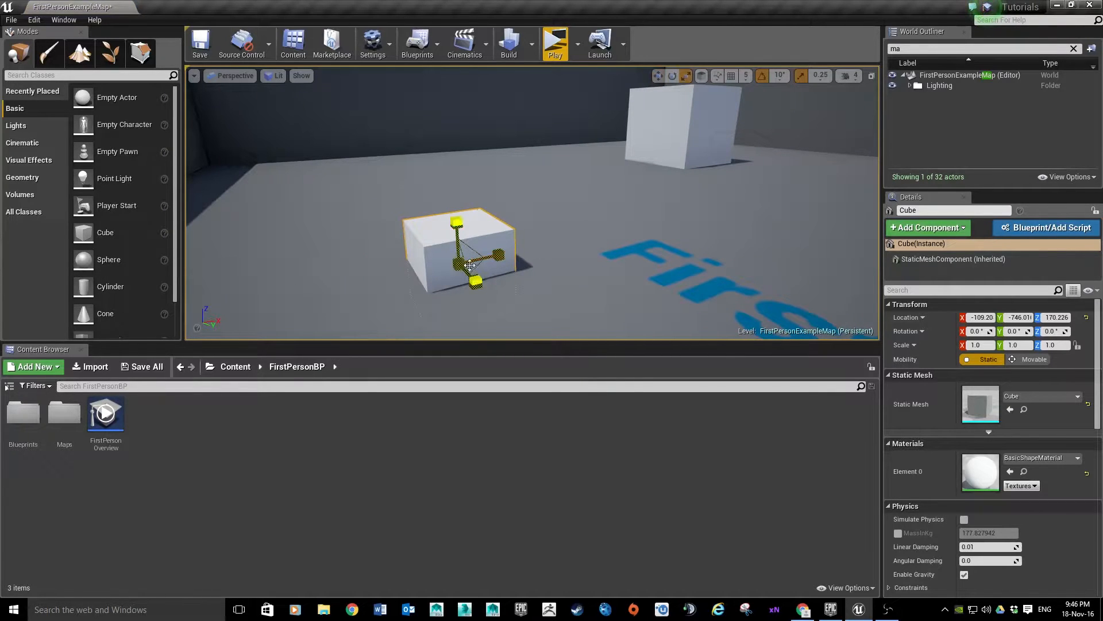
drag(493, 253, 500, 255)
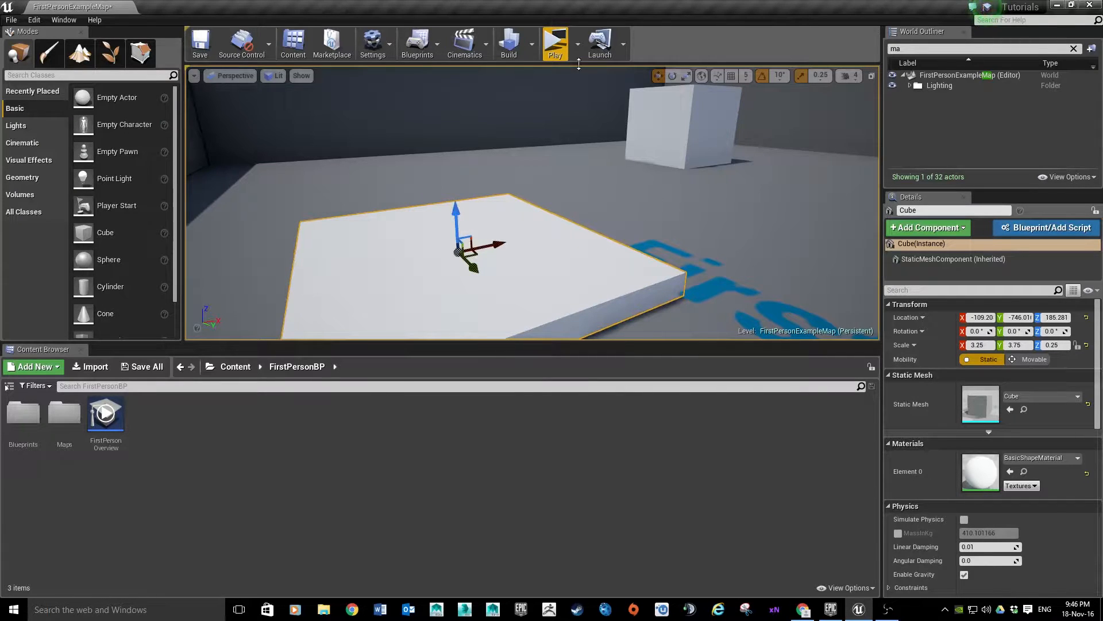
- Test the new platform in a play session and return to the editor
click(554, 42)
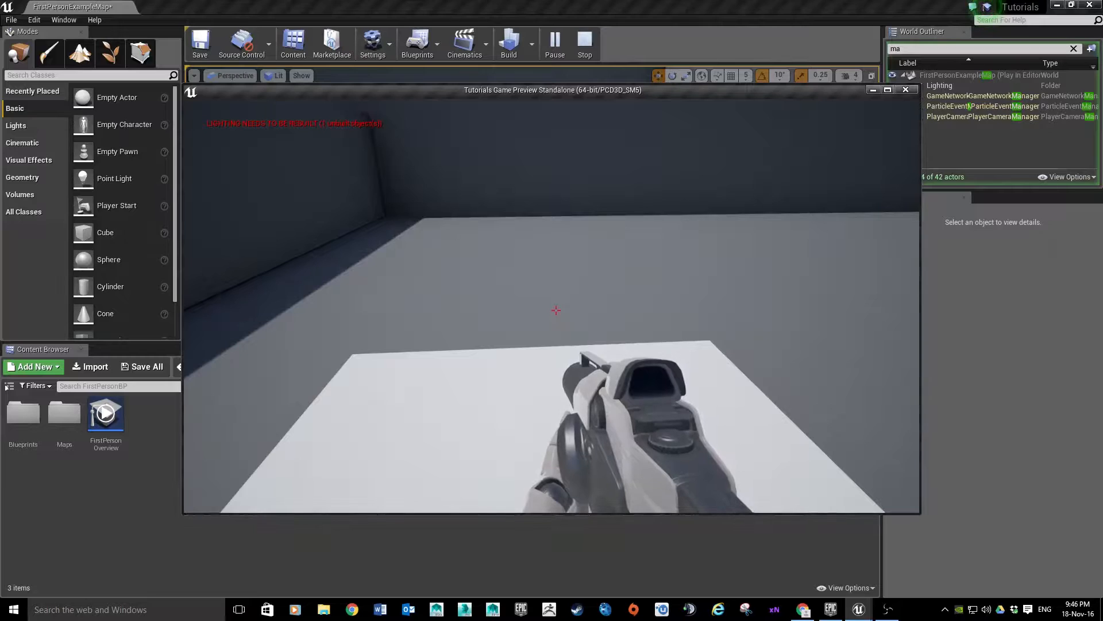
click(585, 43)
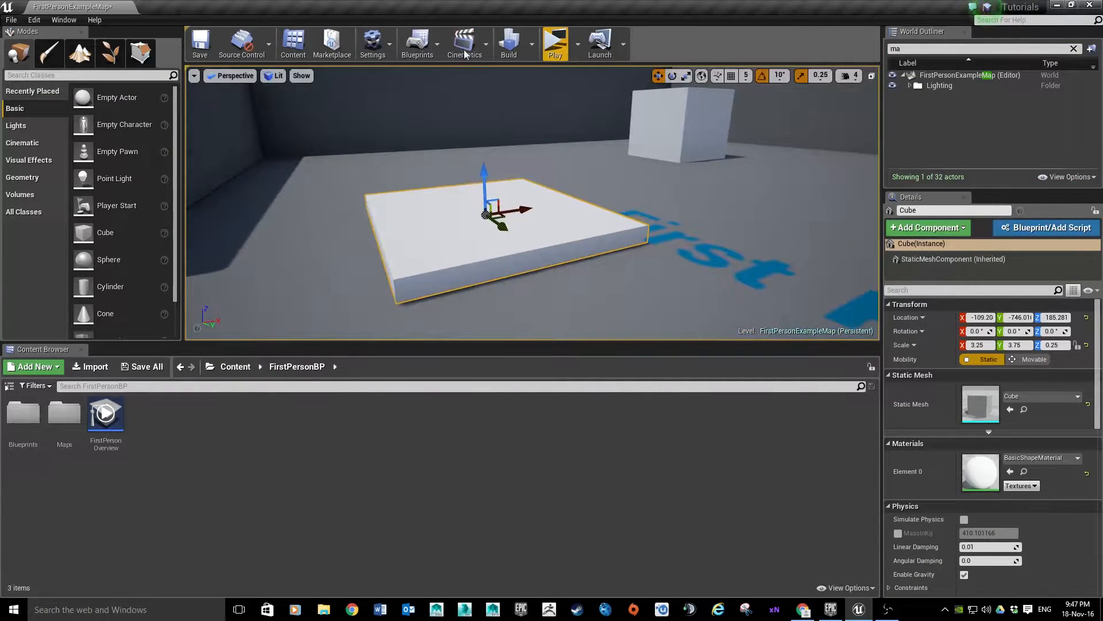
mouse_move(466, 42)
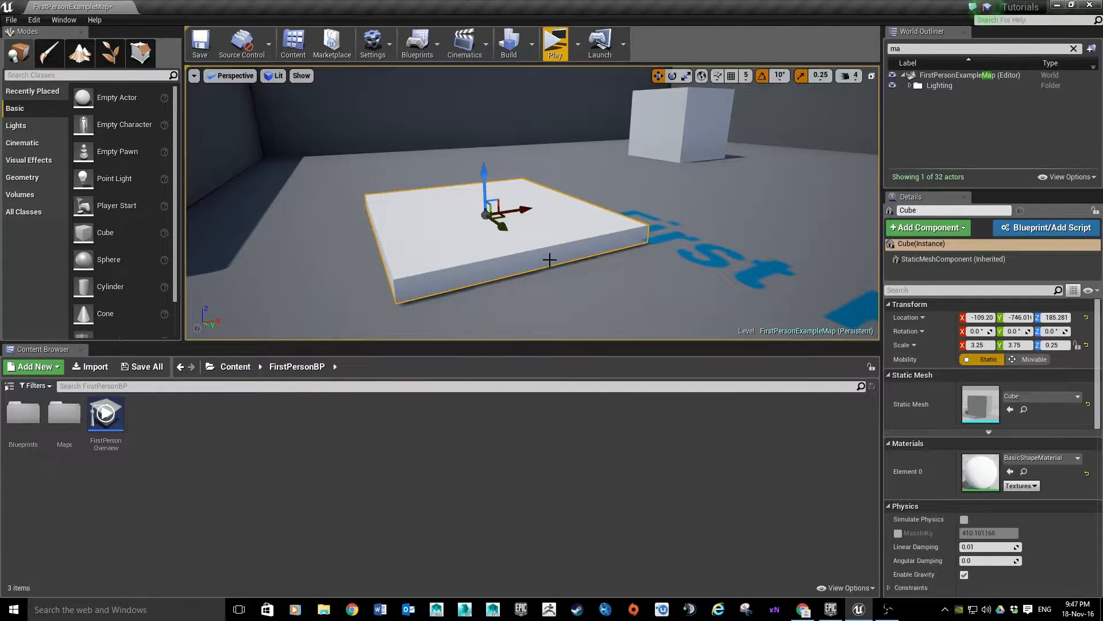
- Add a Matinee (Legacy) actor from Cinematics and open its Matinee editor
click(465, 43)
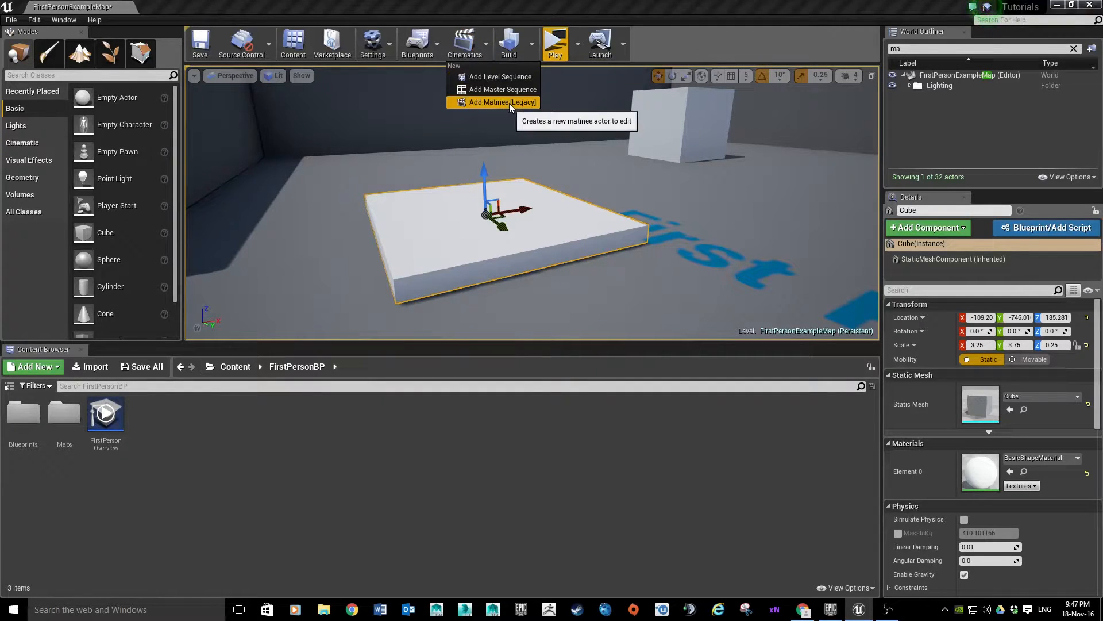
click(500, 103)
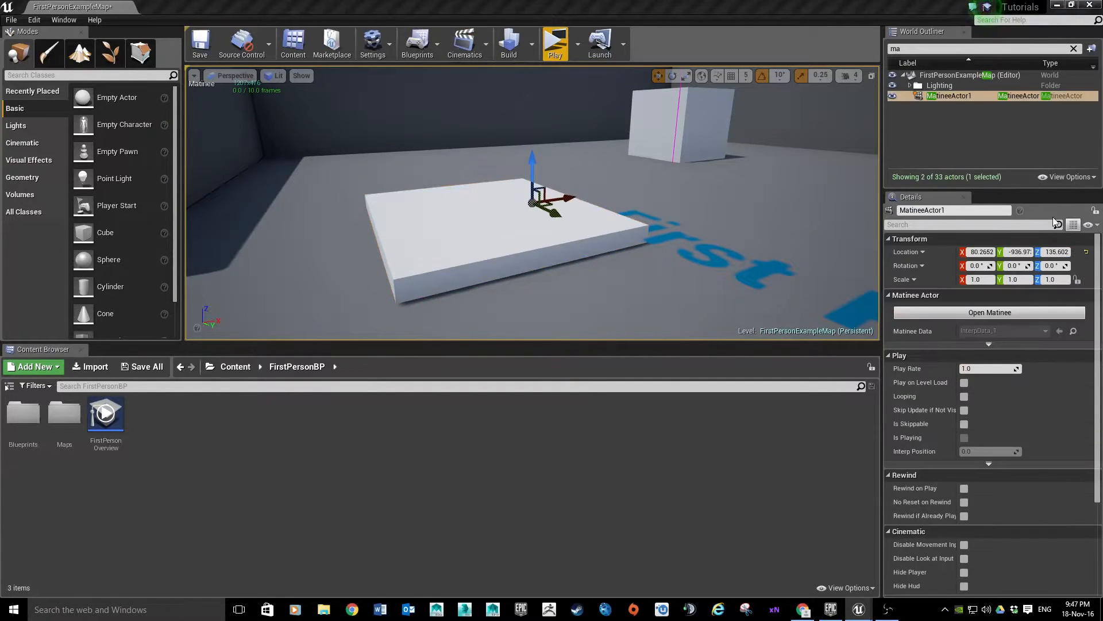
click(988, 311)
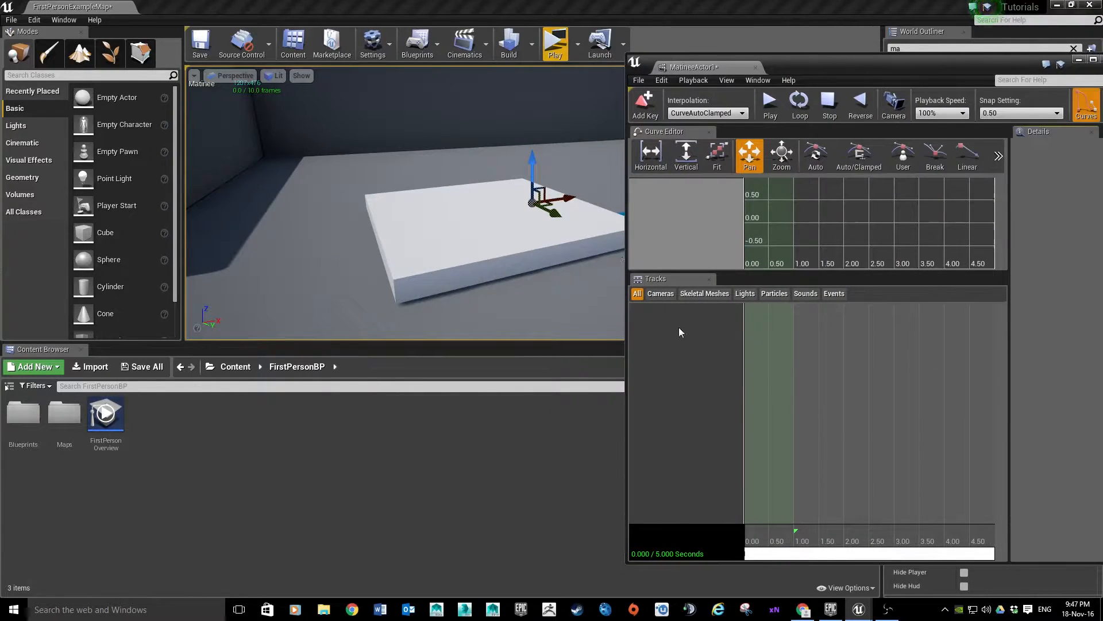
- Create an empty group LIFT and add the selected platform cube as its actor
right_click(680, 331)
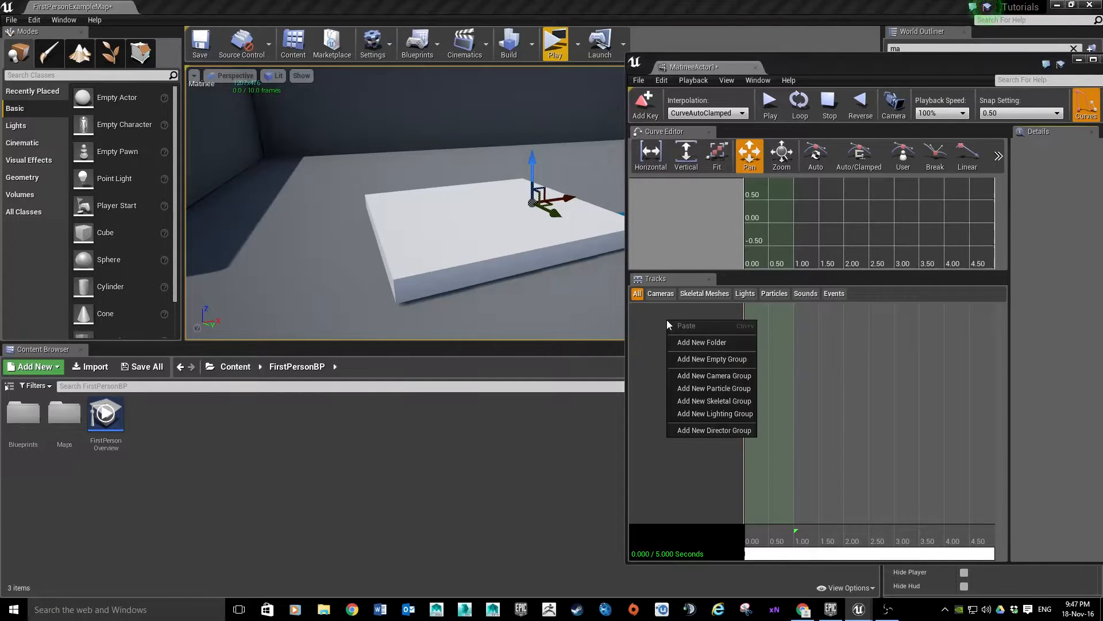
mouse_move(711, 358)
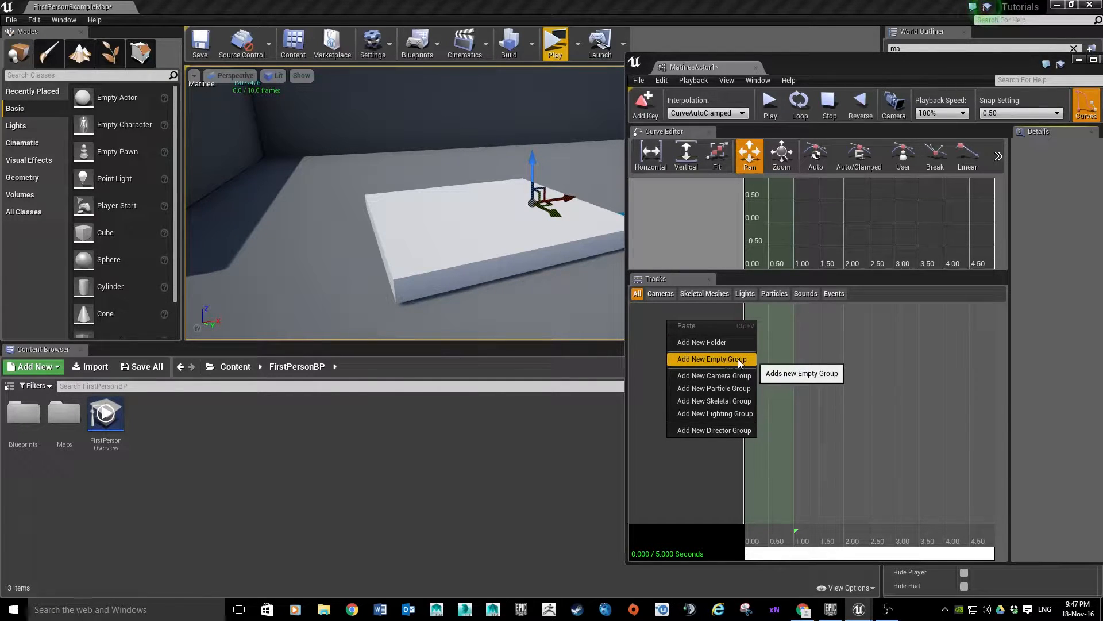
click(711, 358)
text(LIFT)
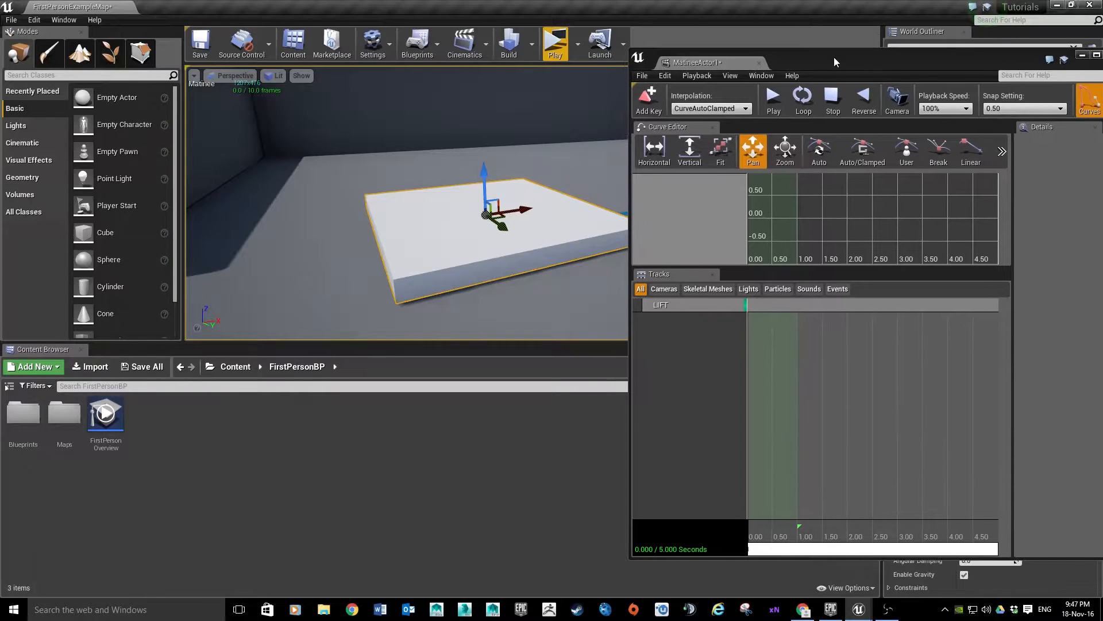
right_click(661, 305)
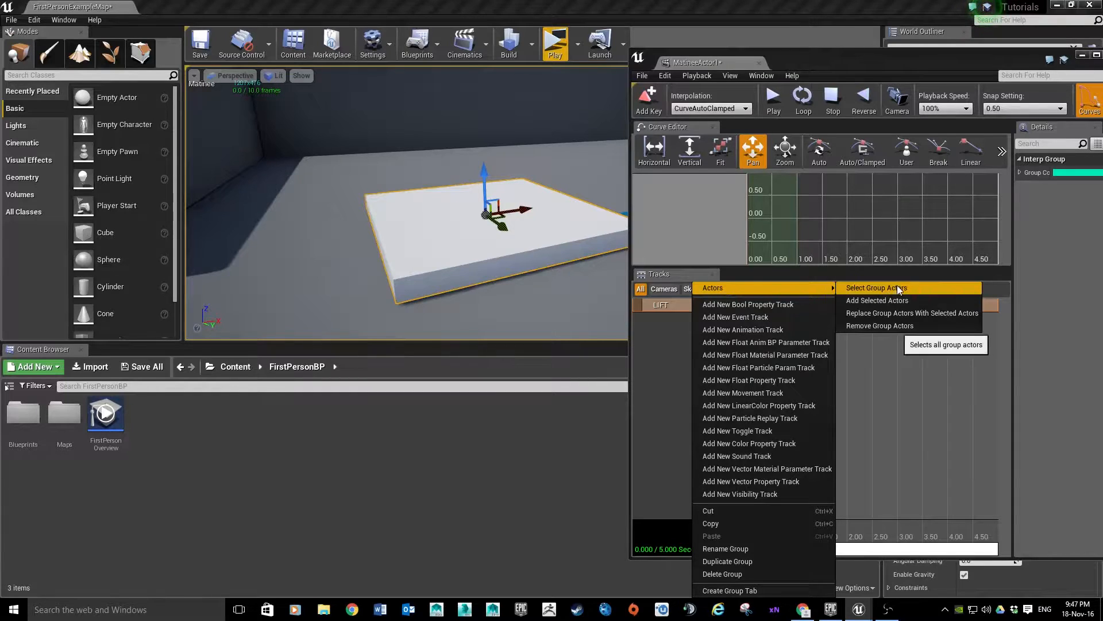
mouse_move(877, 300)
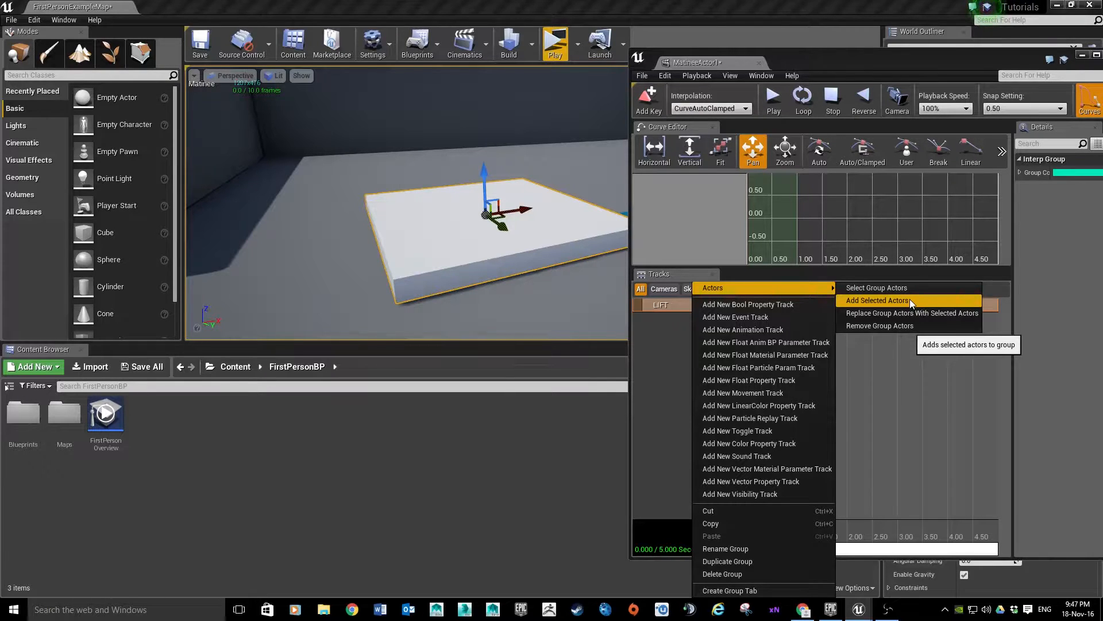
click(877, 300)
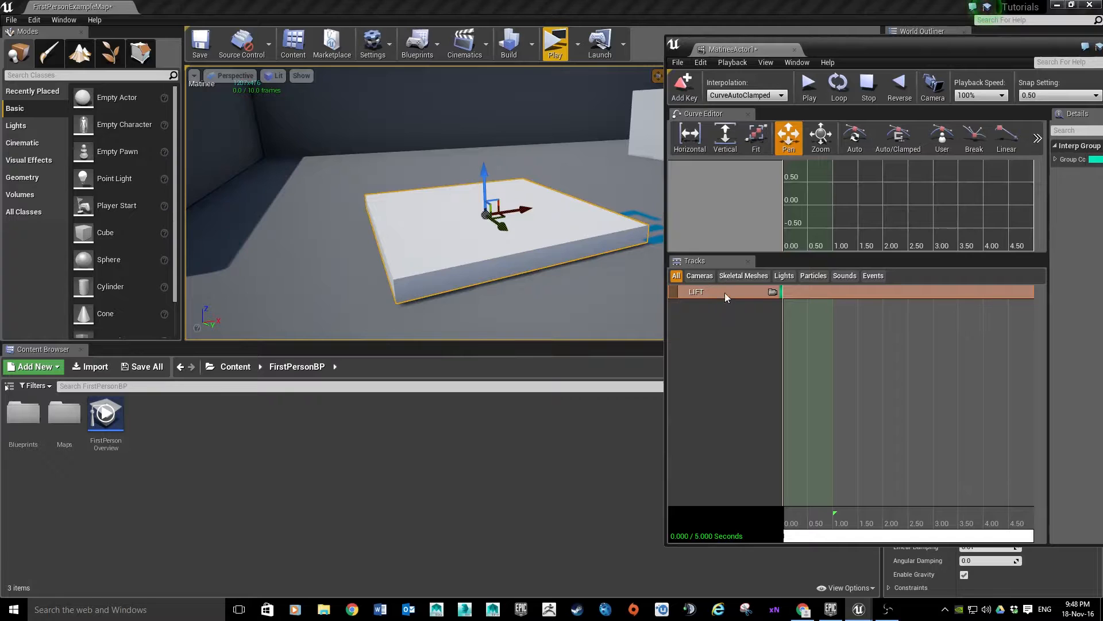
- Add a Movement track to LIFT keyed at 5.00 seconds with the platform raised high
right_click(697, 291)
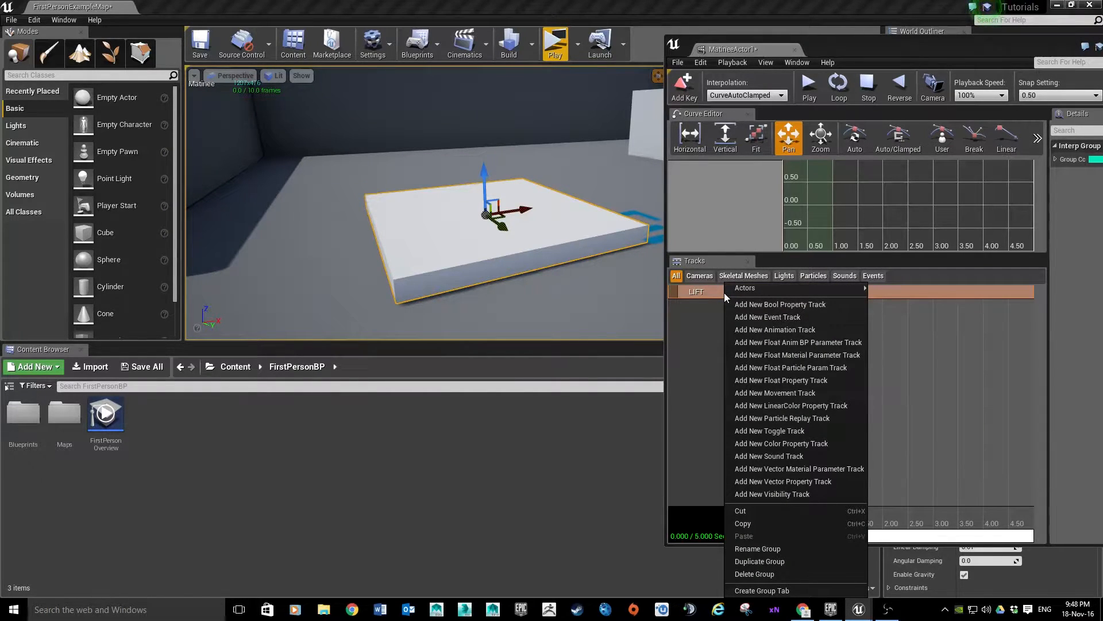
mouse_move(778, 393)
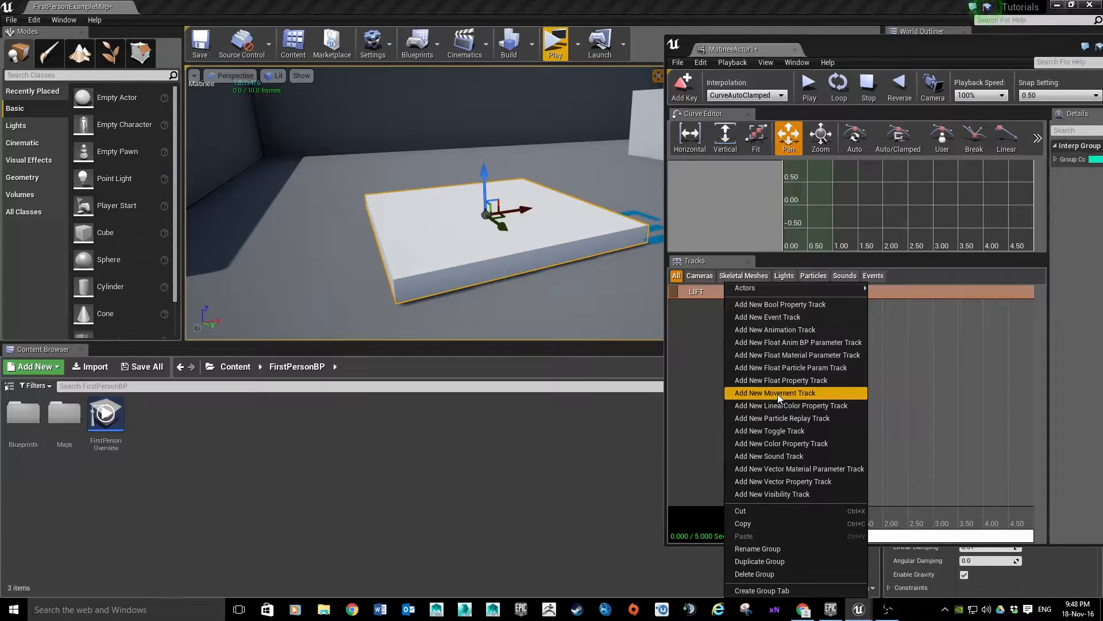
click(775, 393)
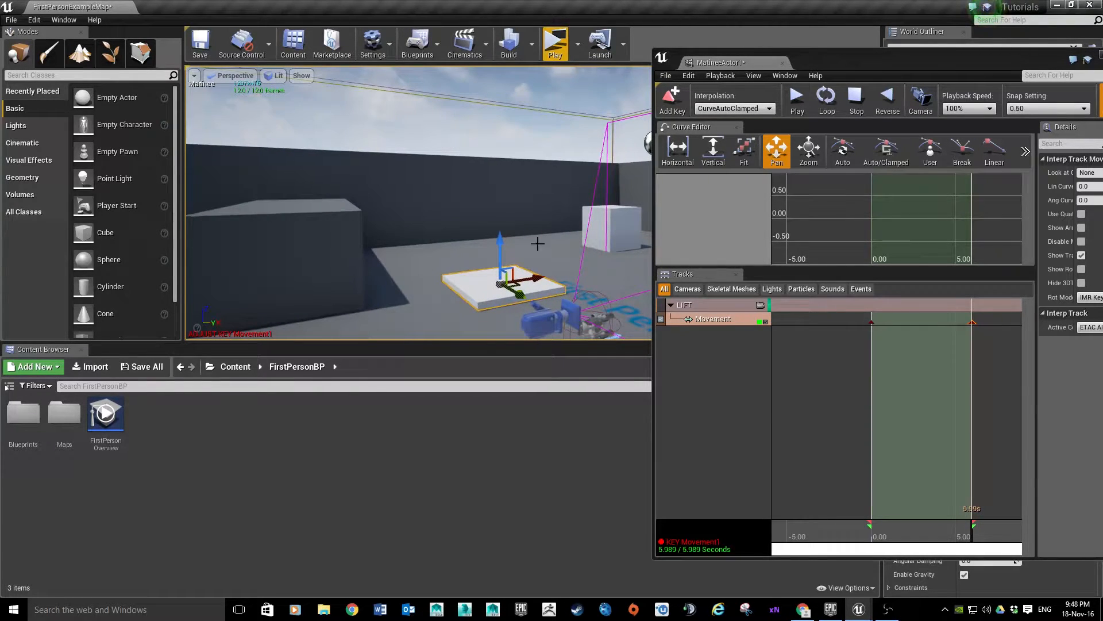
drag(500, 275, 500, 226)
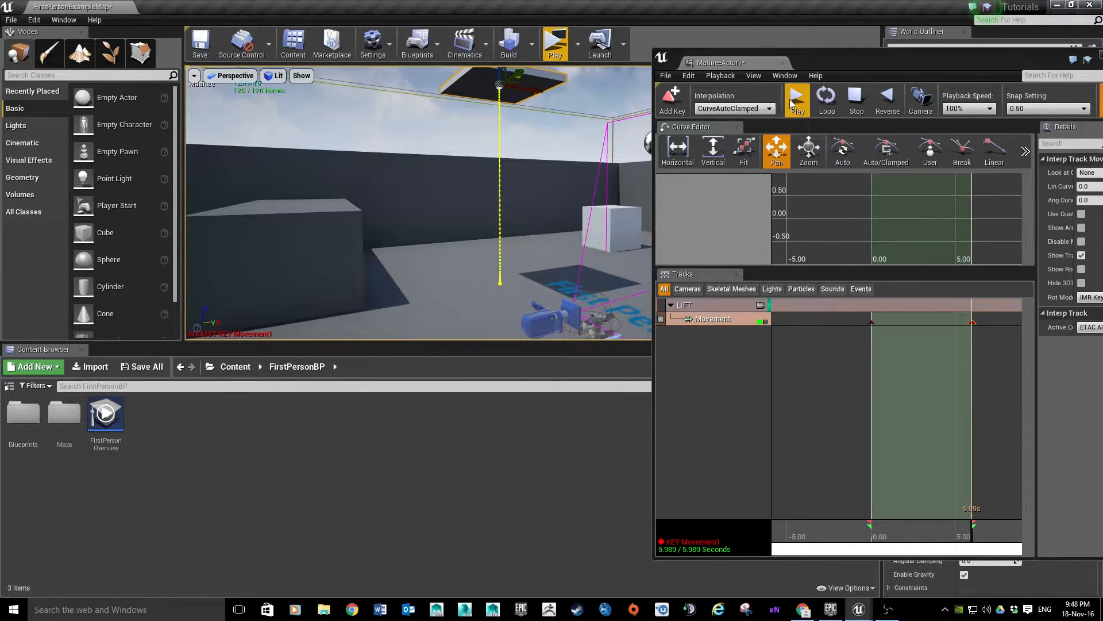
- Preview the platform rising over five seconds with the Matinee Play control
click(795, 100)
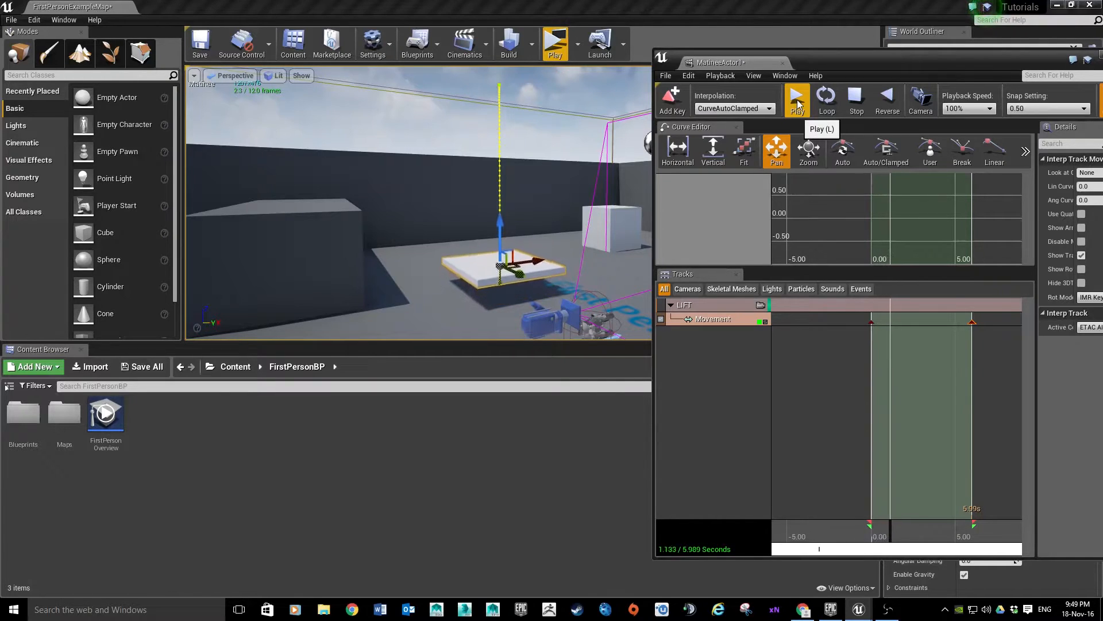
click(795, 99)
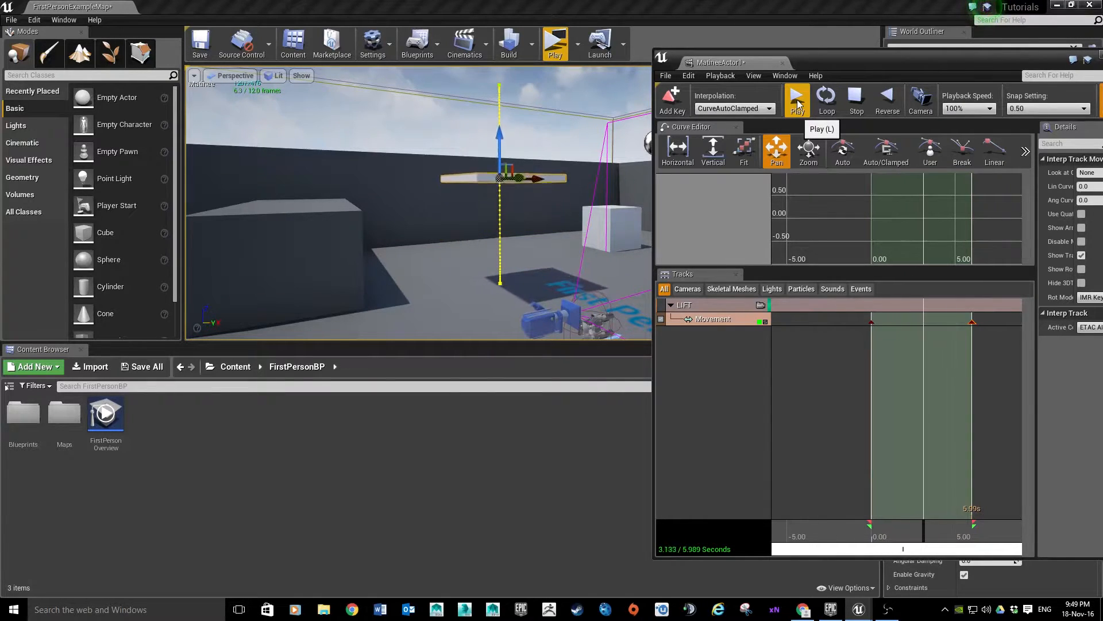
click(795, 98)
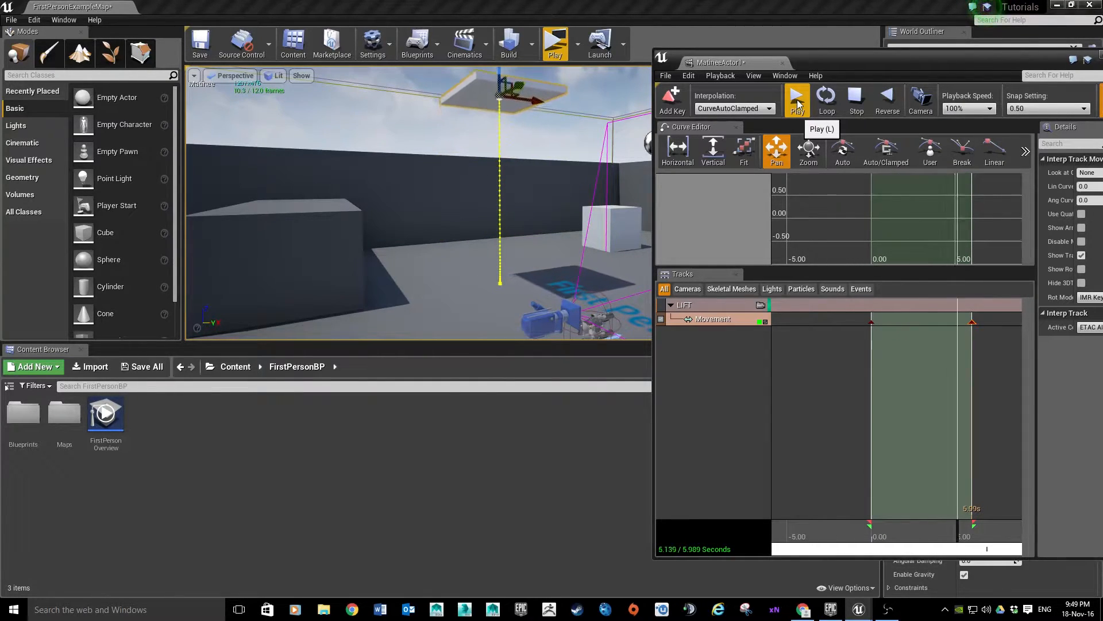
click(795, 99)
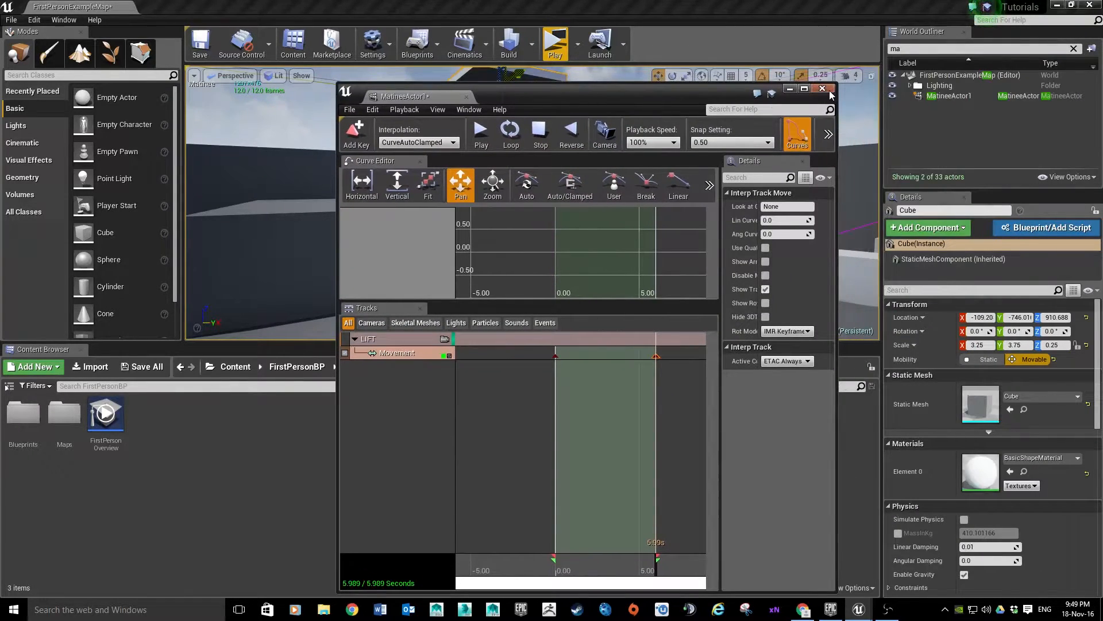
mouse_move(493, 183)
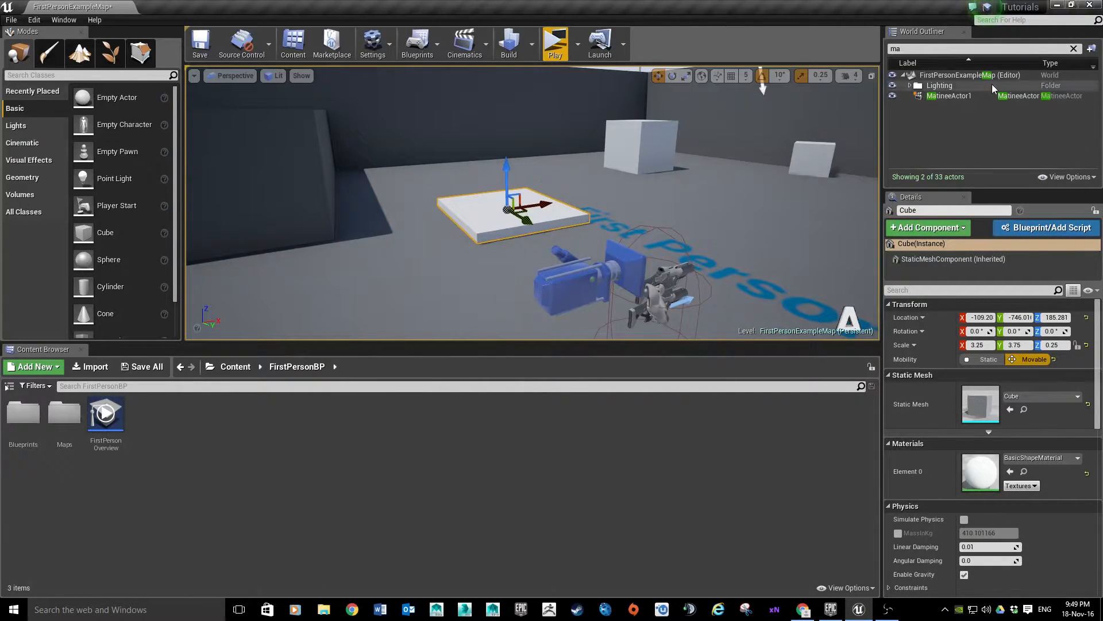
mouse_move(949, 96)
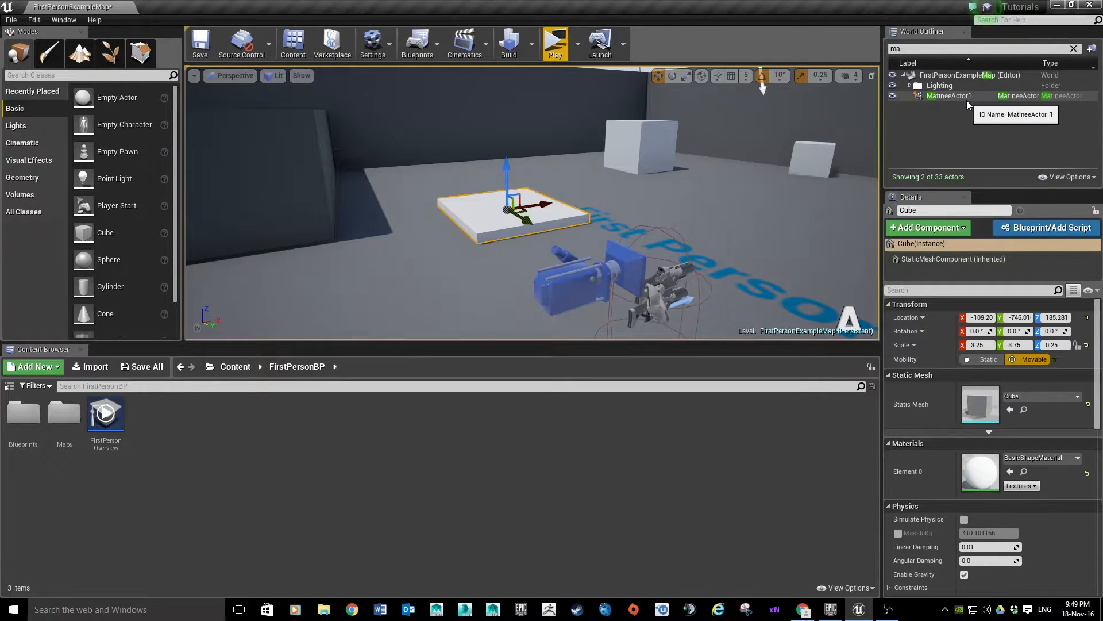
mouse_move(856, 115)
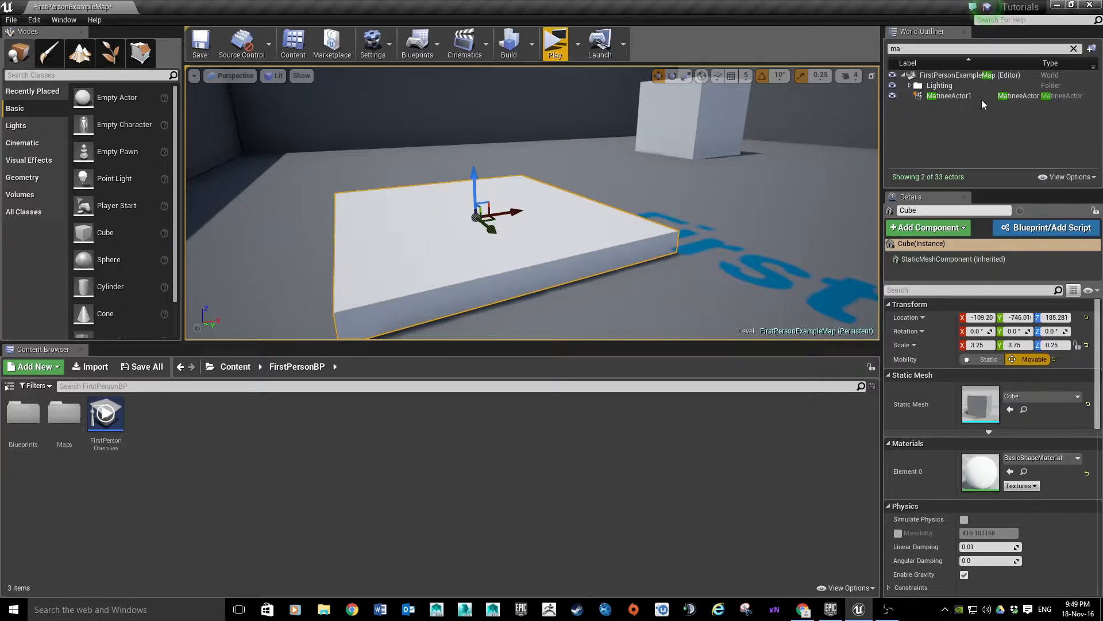
- Select MatineeActor1 in the World Outliner to show its details
click(949, 95)
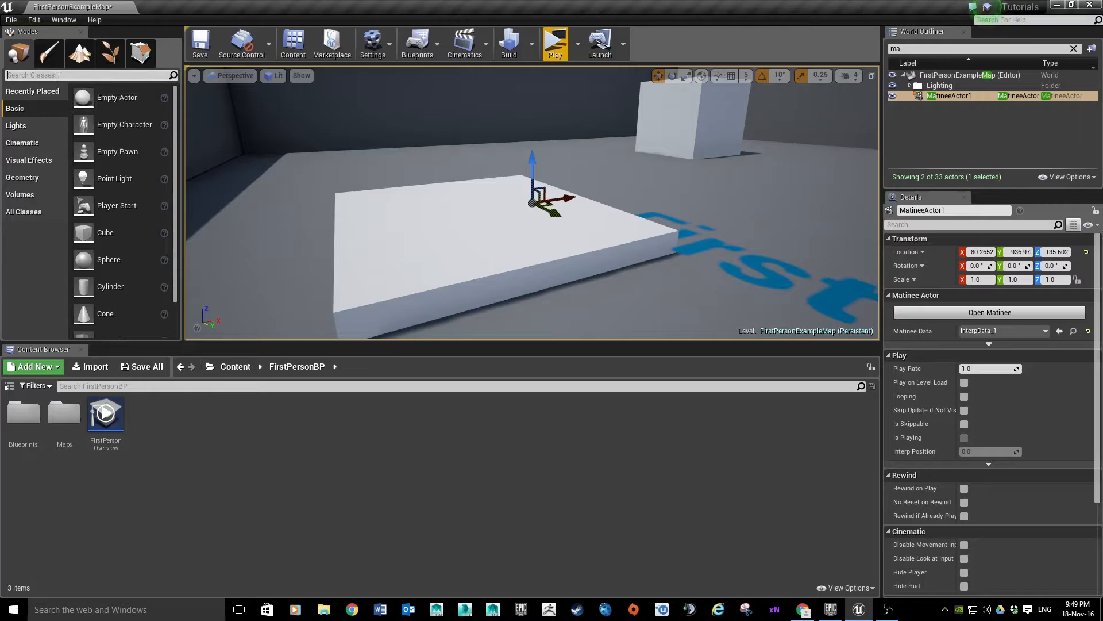
- Add a Trigger Box and move it onto the lift platform
text(box)
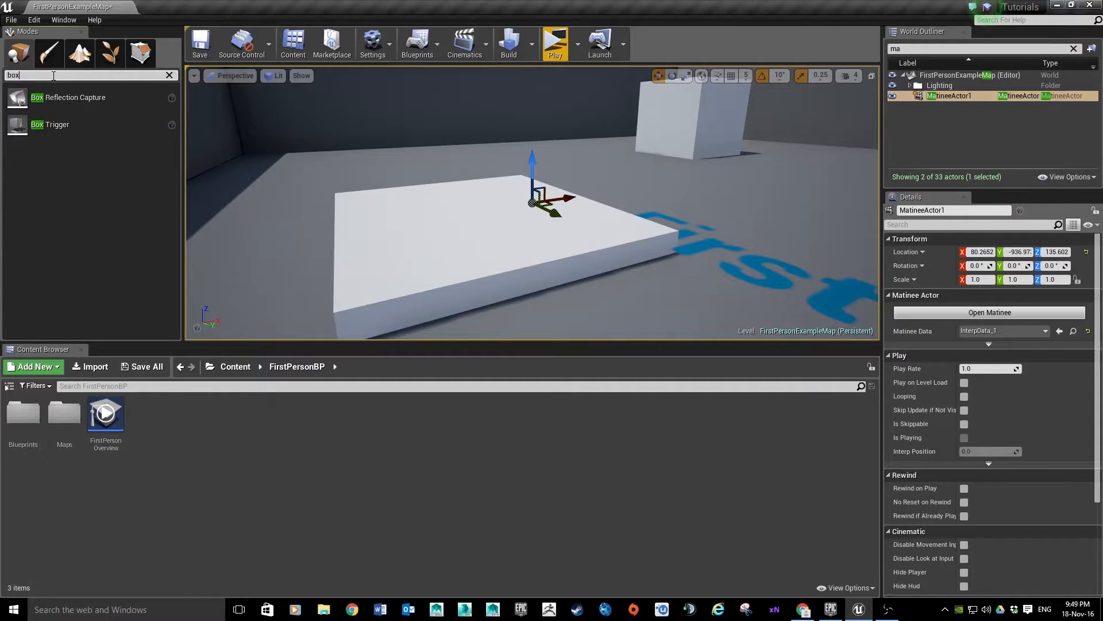
mouse_move(317, 159)
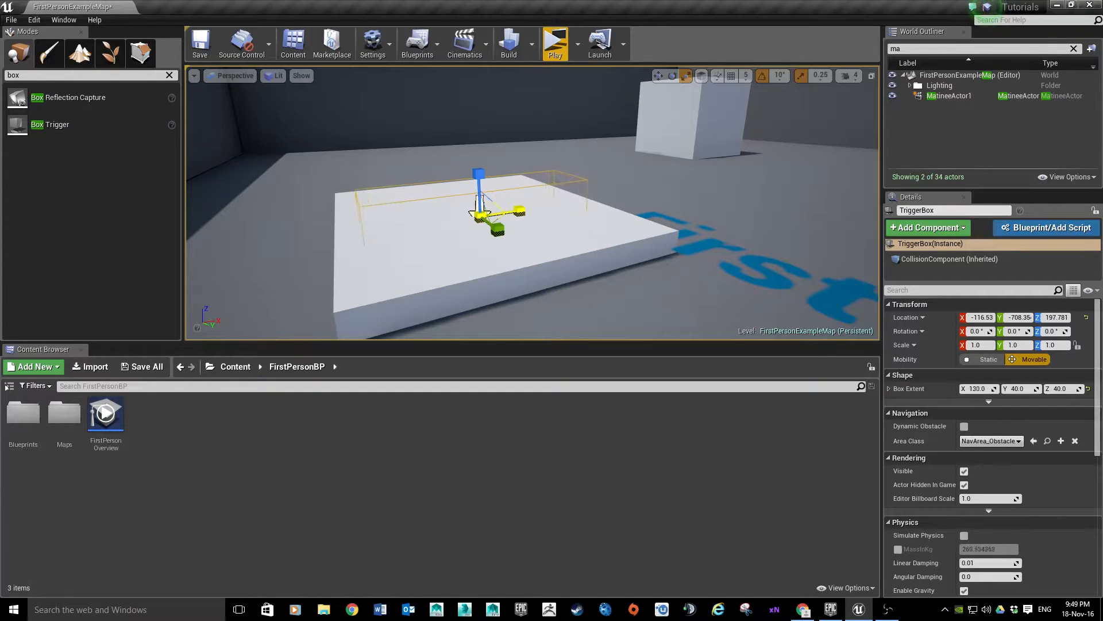
drag(518, 212, 524, 212)
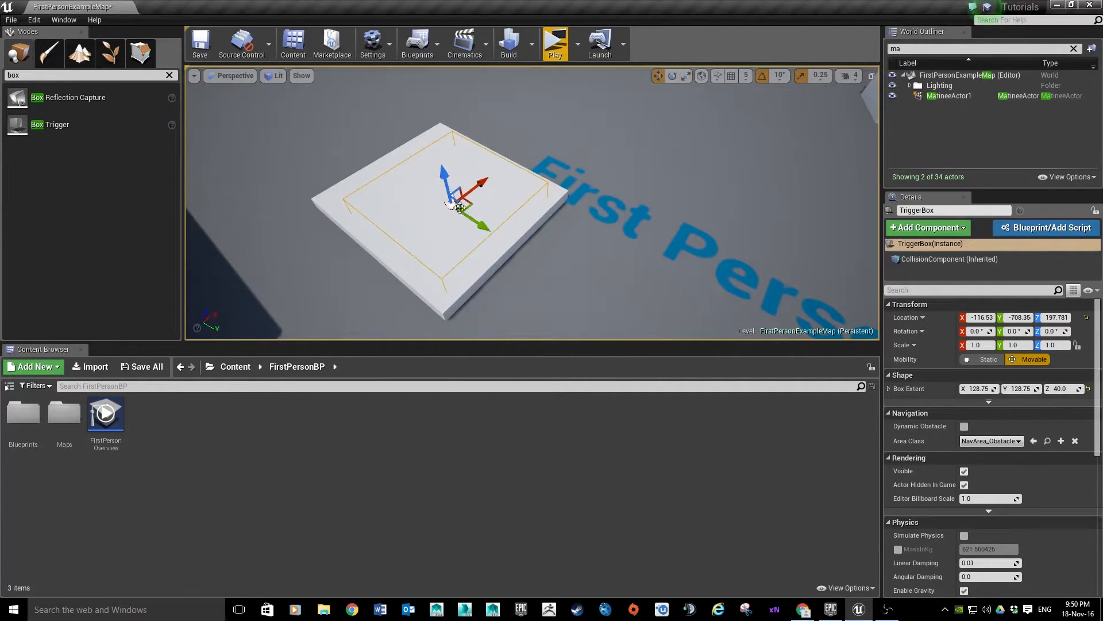
drag(486, 226, 464, 218)
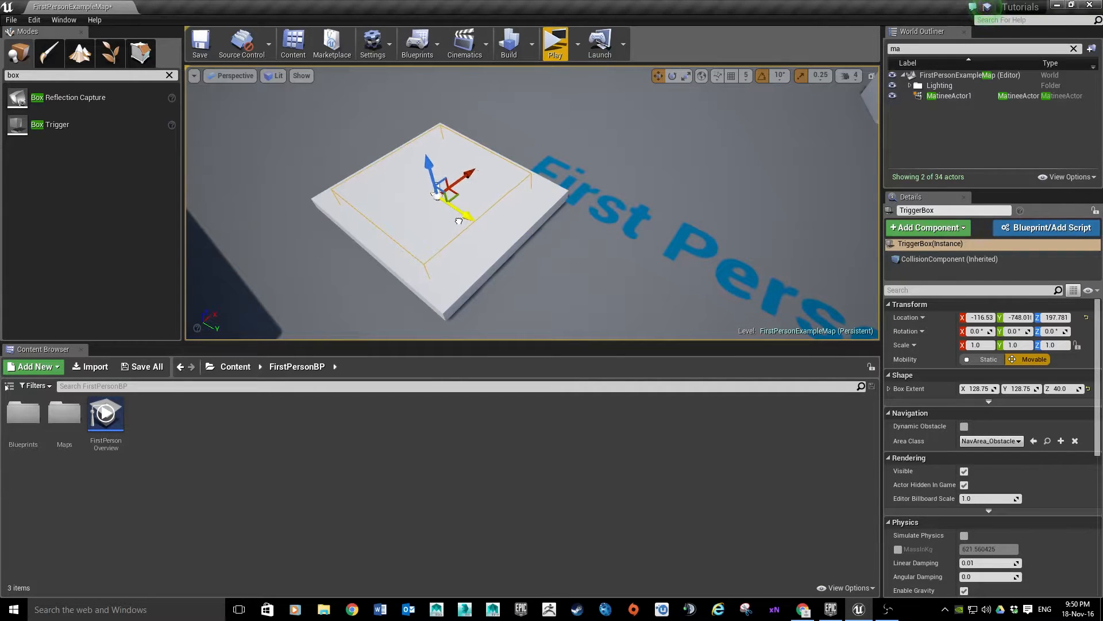
- Enlarge the trigger box to Box Extent Z 101.25 and raise it to Location Z about 297
drag(444, 173, 433, 148)
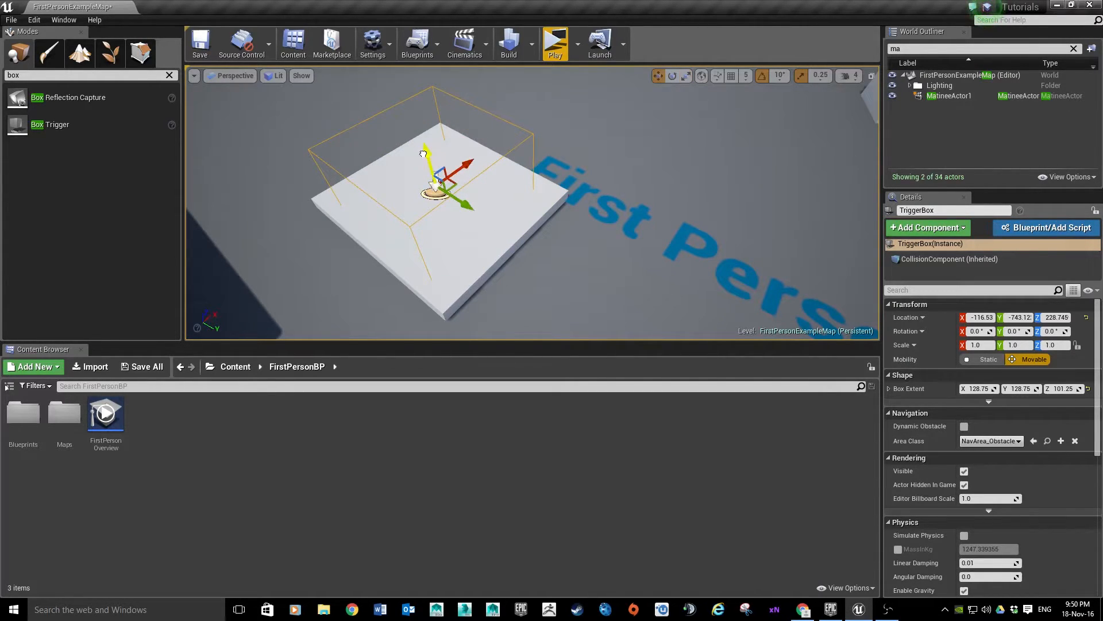
drag(424, 153, 415, 117)
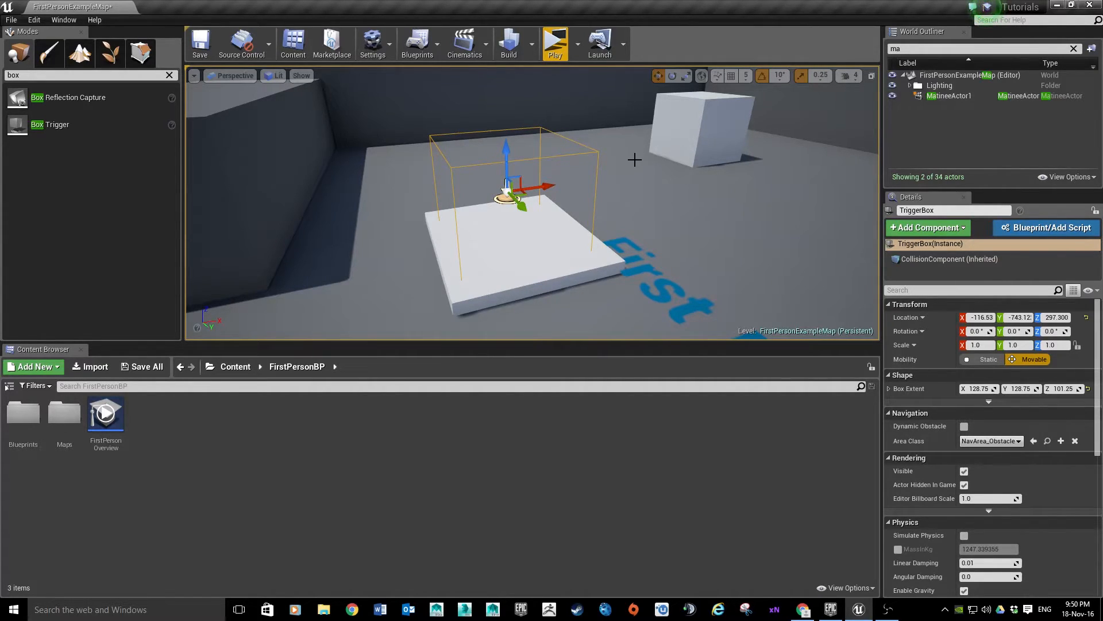
mouse_move(331, 42)
text(trig)
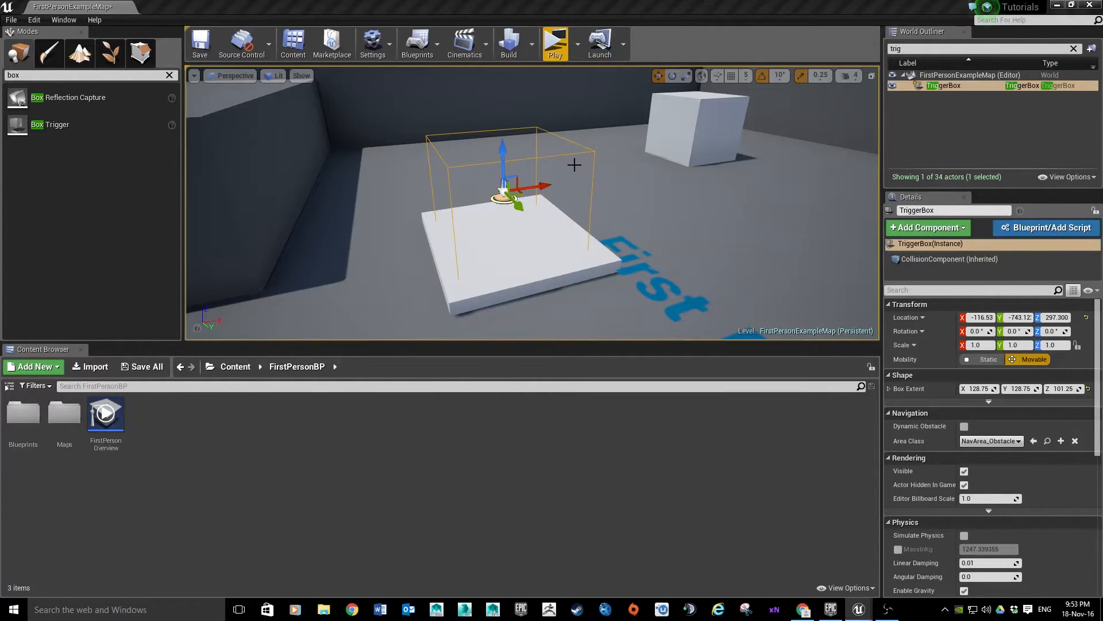
mouse_move(524, 284)
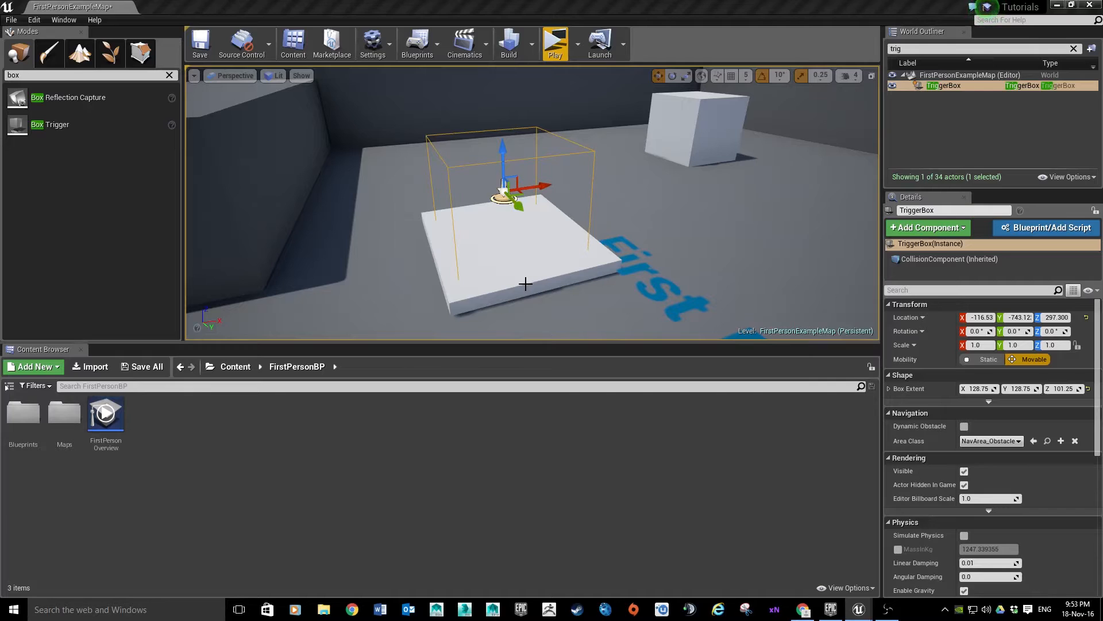
mouse_move(463, 163)
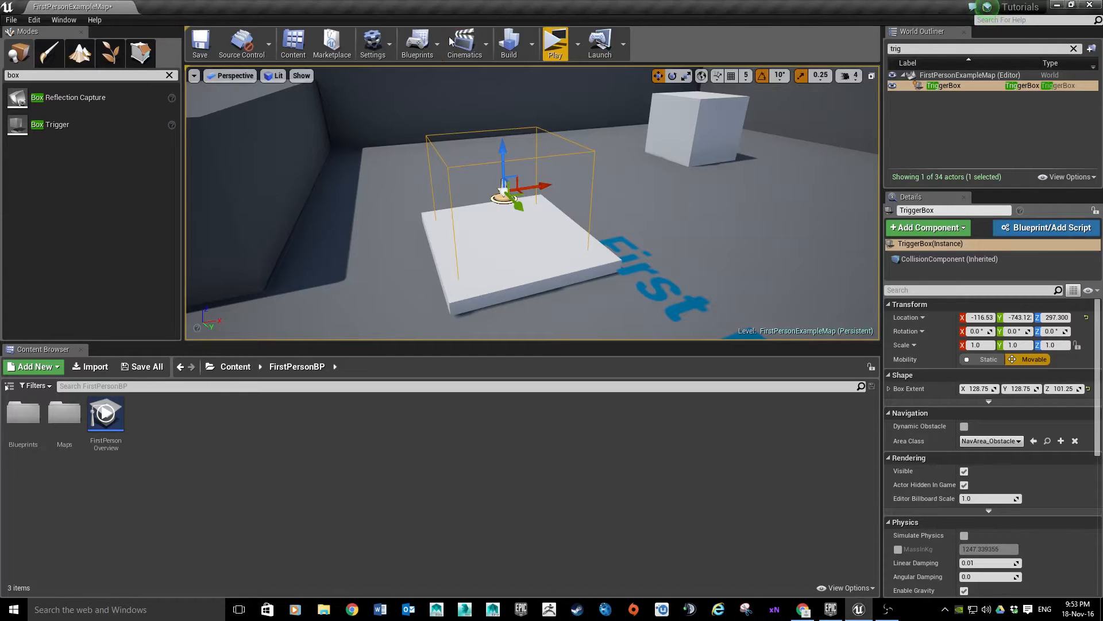
- Add an OnActorBeginOverlap event for Trigger Box 1 in the Level Blueprint
click(416, 43)
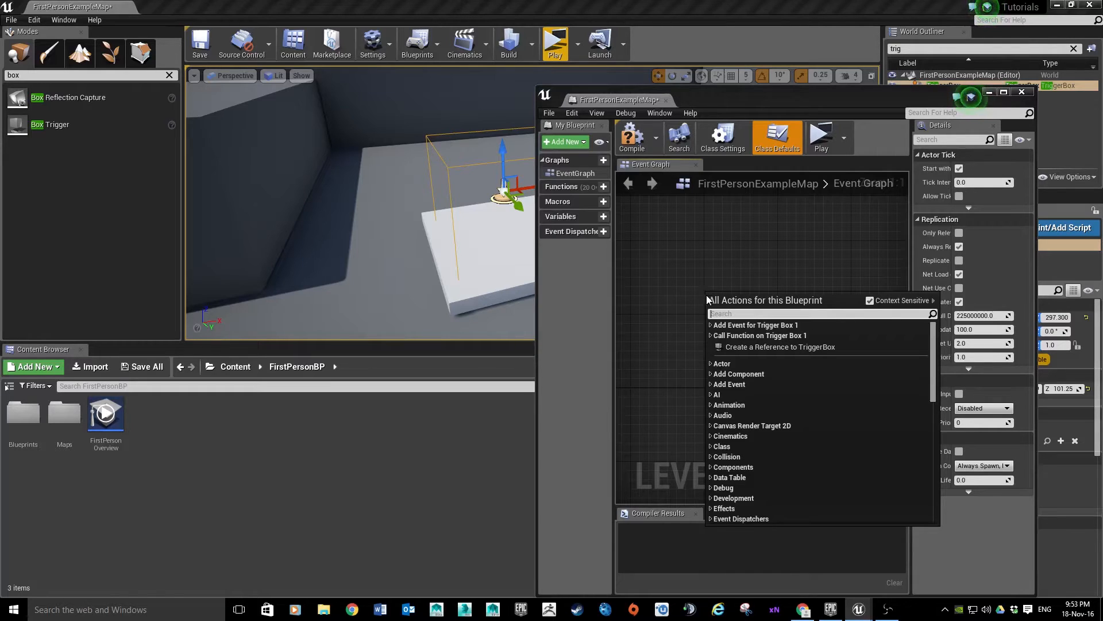
mouse_move(779, 346)
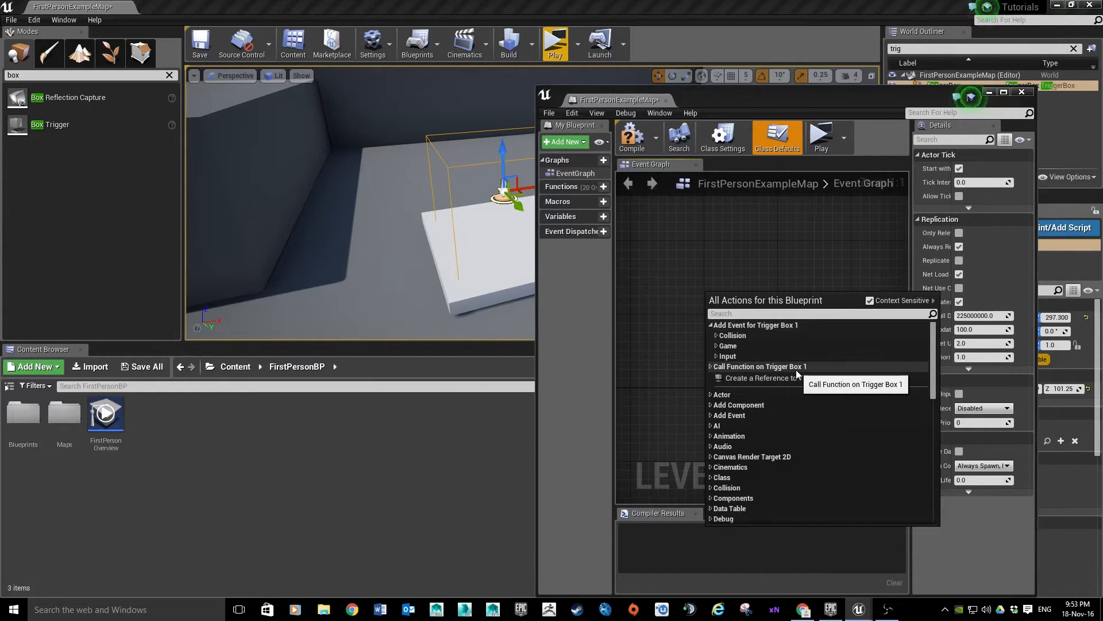
click(732, 335)
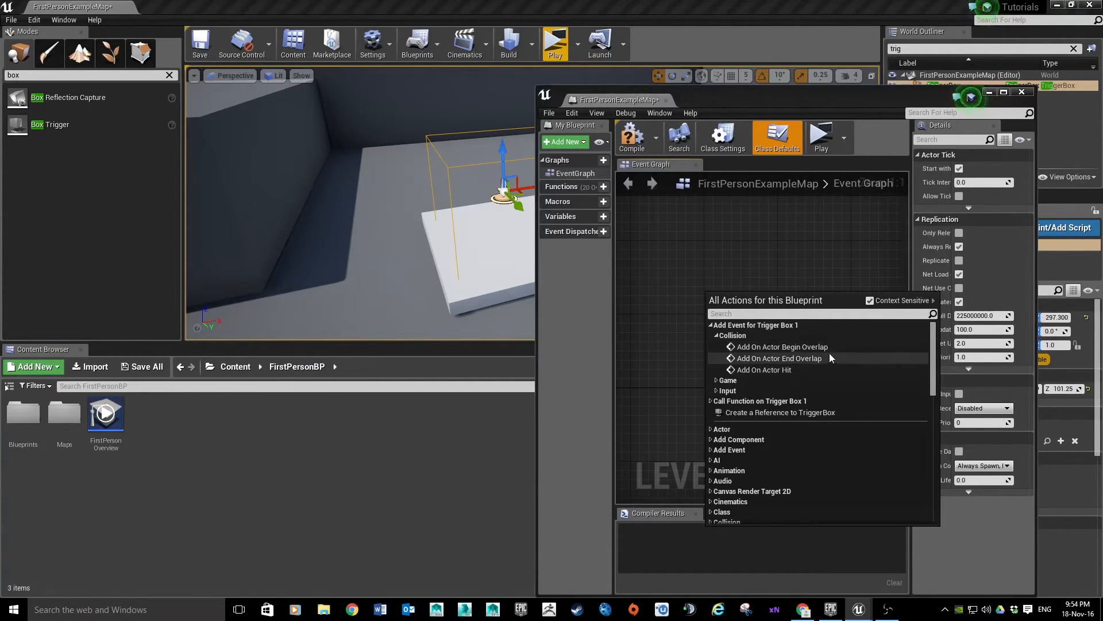
mouse_move(781, 346)
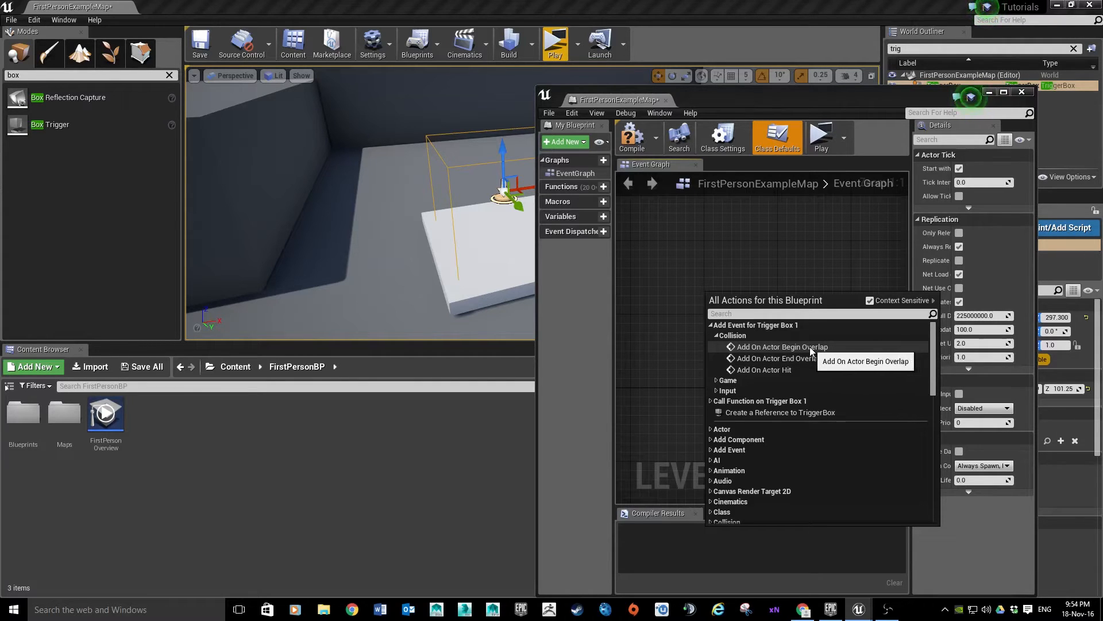
click(781, 346)
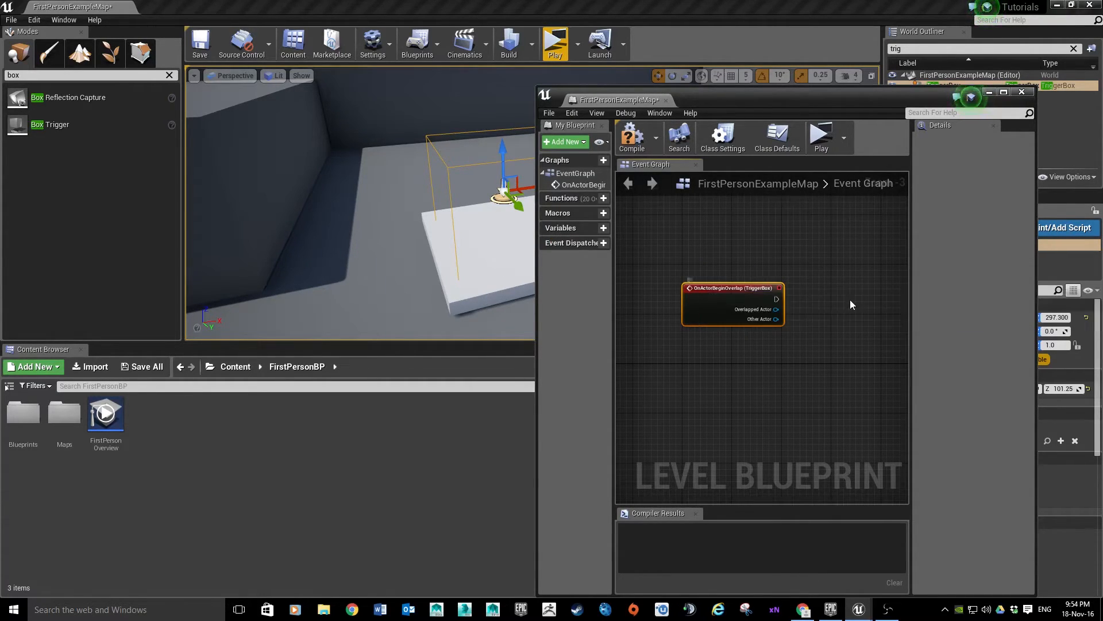
- Wire a Print String node after the overlap event with In String set to OVERLAP
scroll(down, 3)
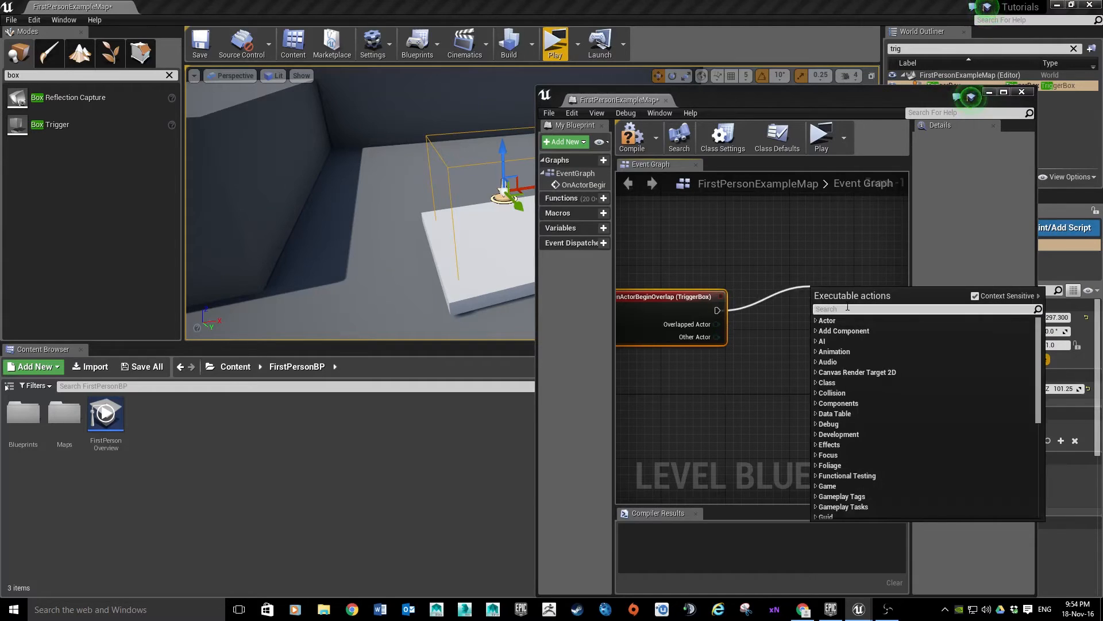
text(print)
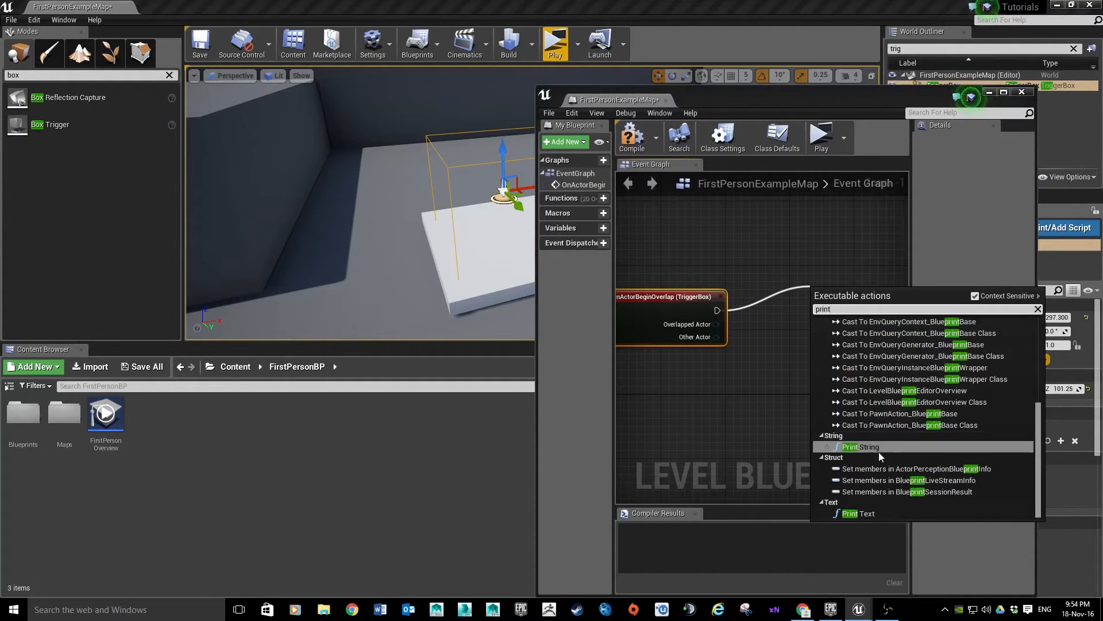
click(859, 447)
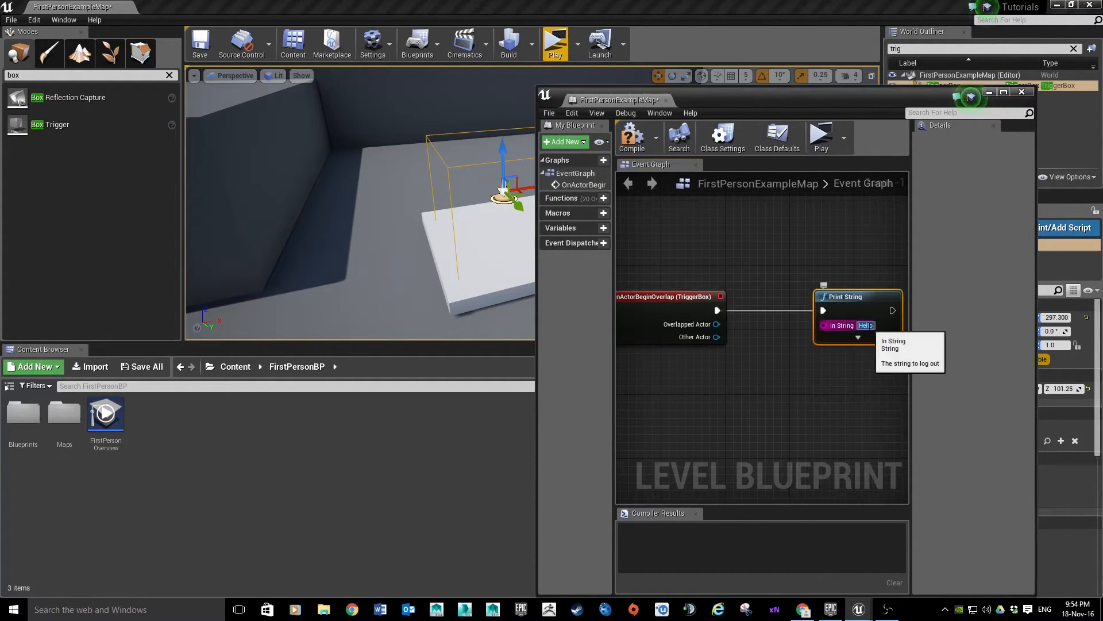
click(866, 326)
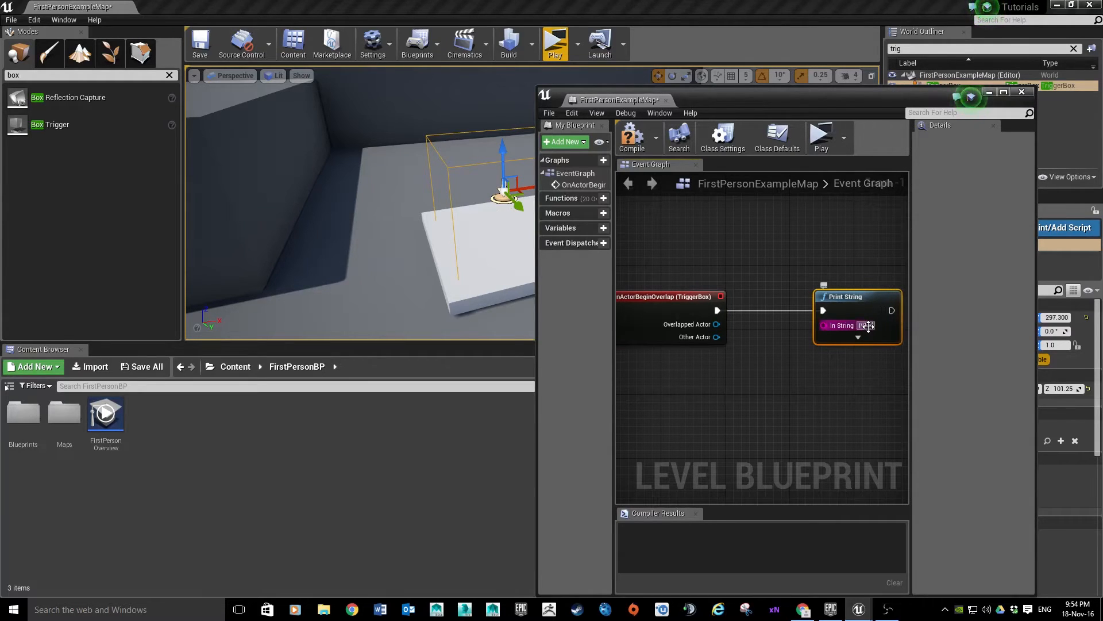
text(Hello)
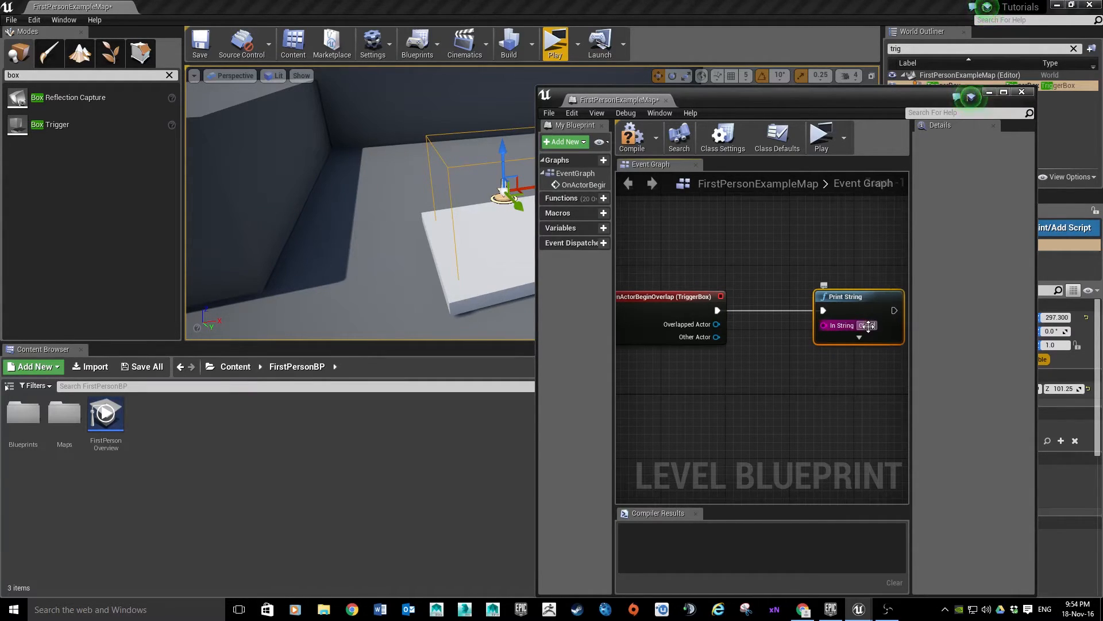
text(OVERLAP)
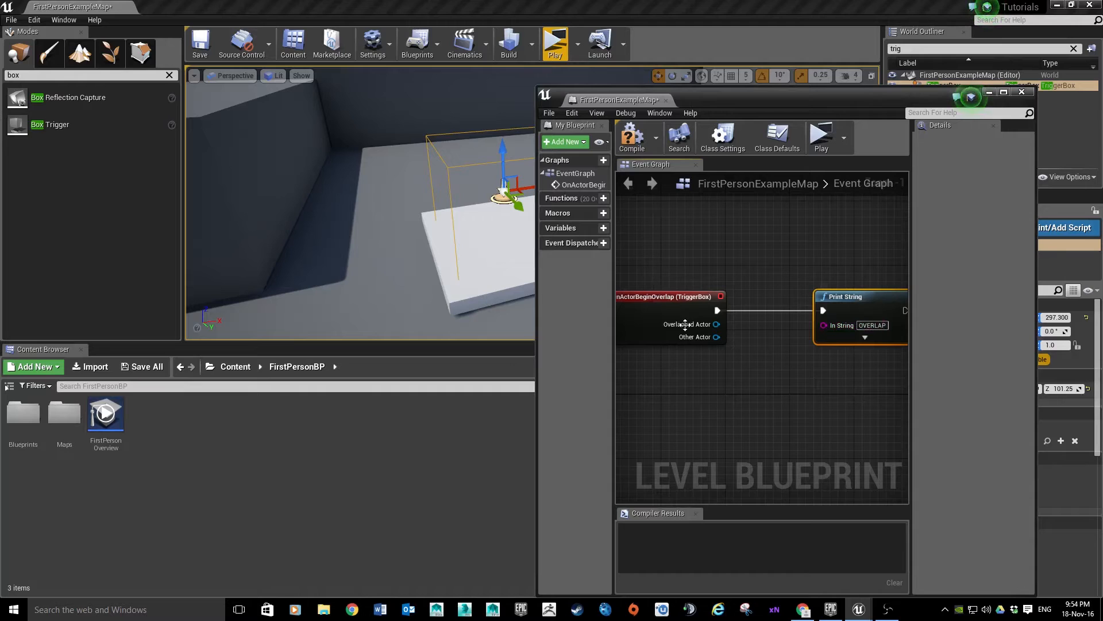
mouse_move(647, 309)
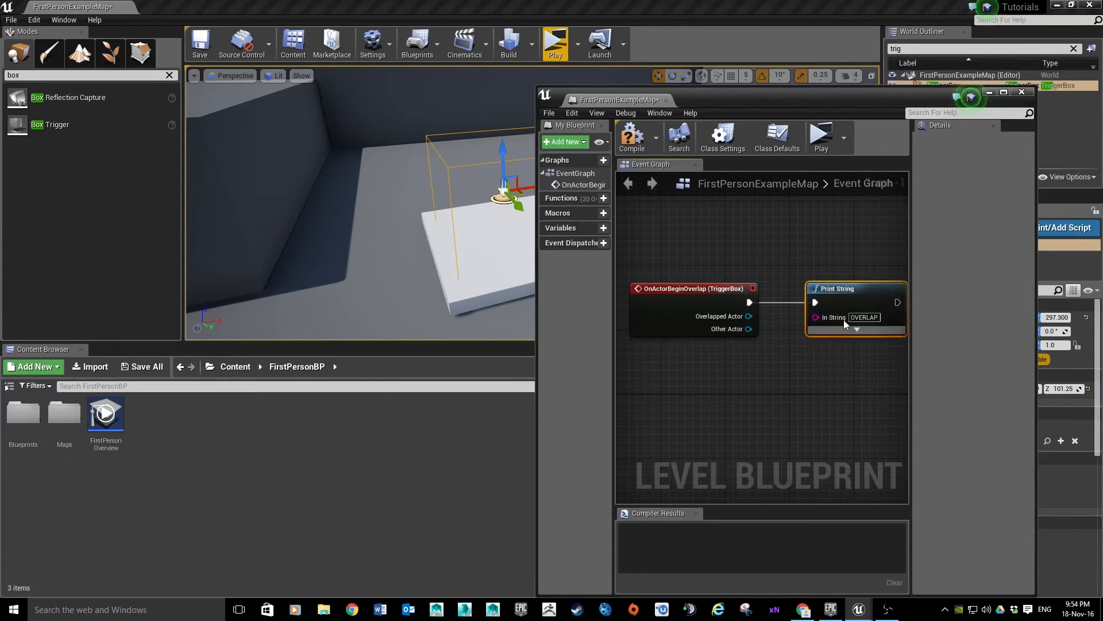
- Compile the level blueprint and test the overlap message in play
click(631, 137)
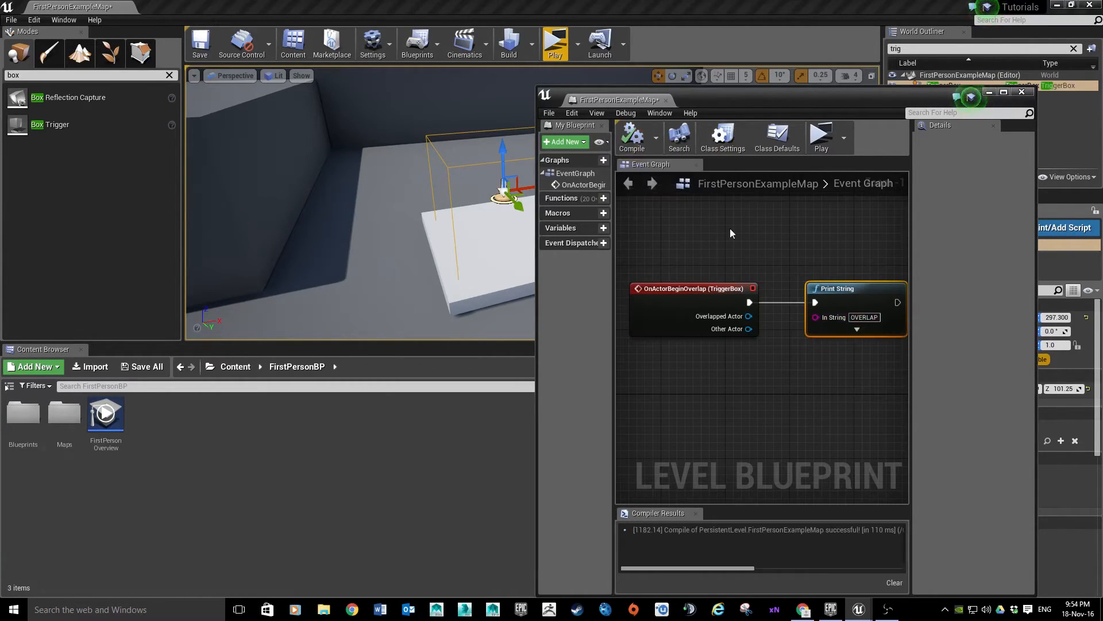
click(554, 43)
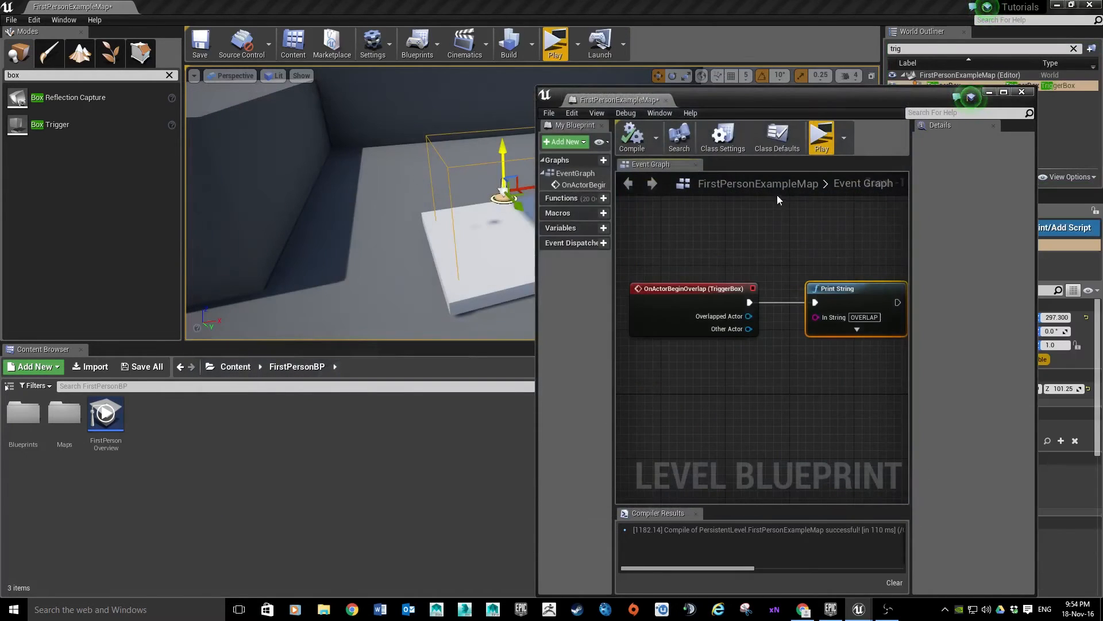
scroll(down, 3)
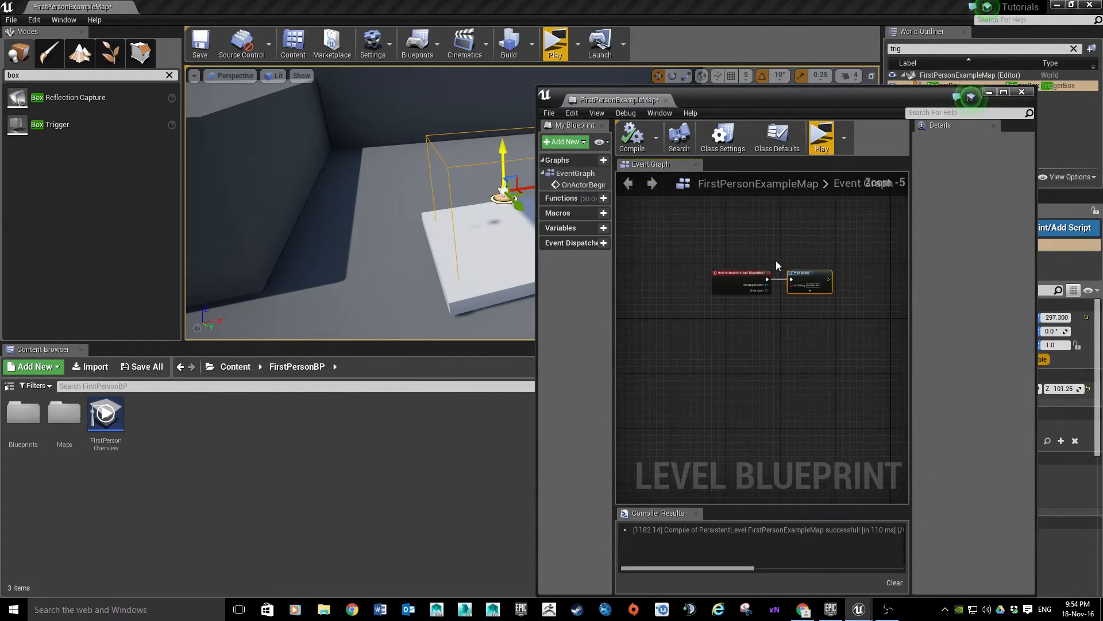
mouse_move(842, 275)
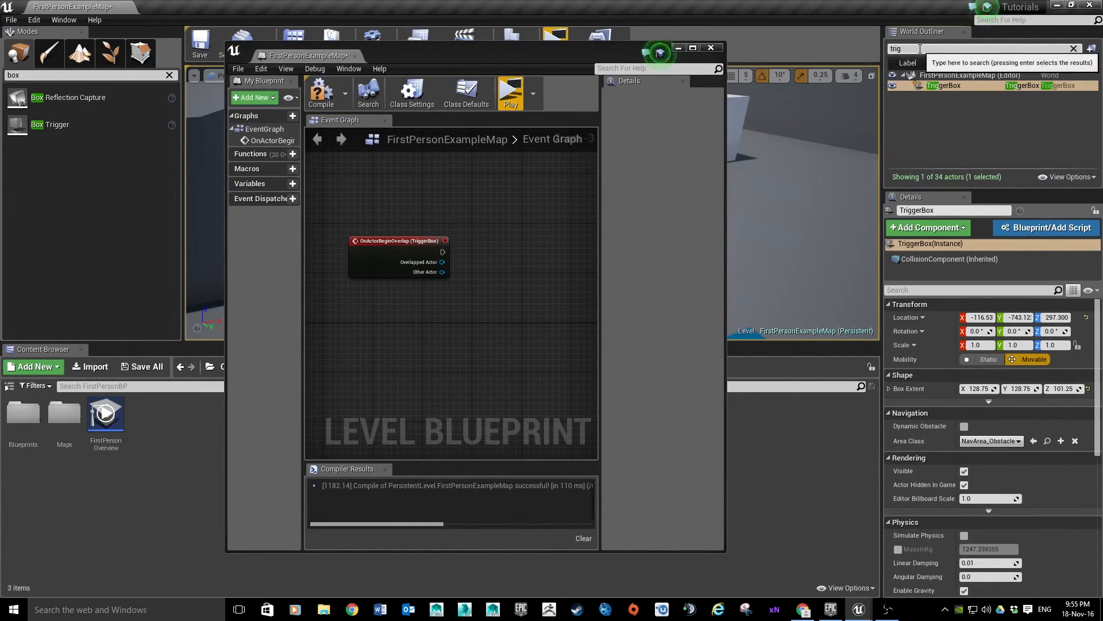
- Replace the print node with a MatineeActor1 reference and maximize the blueprint window
text(ma)
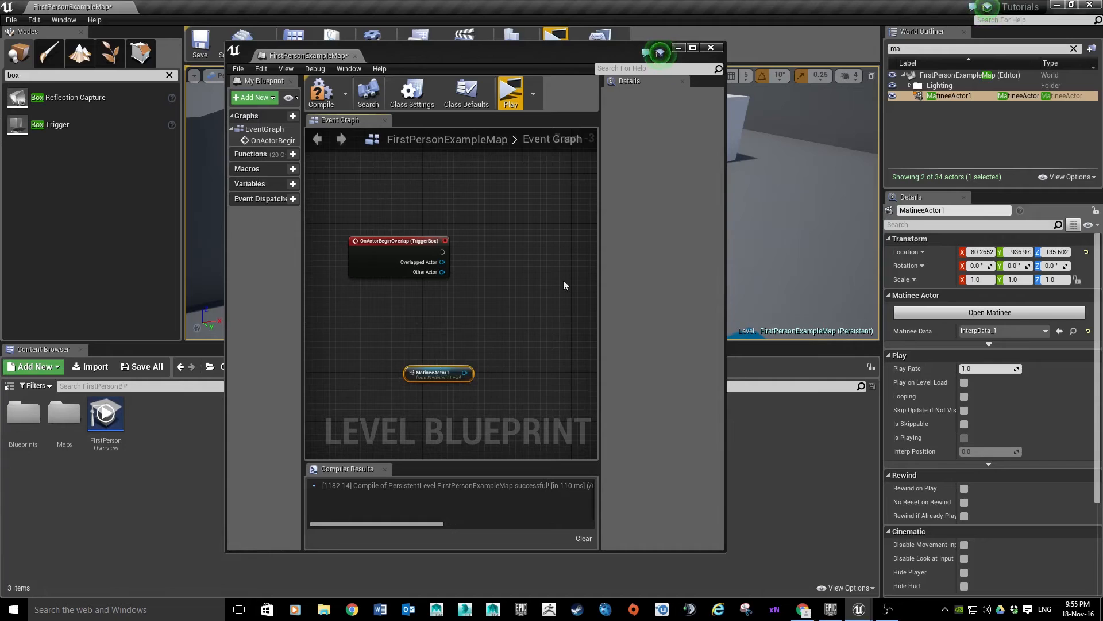
mouse_move(701, 26)
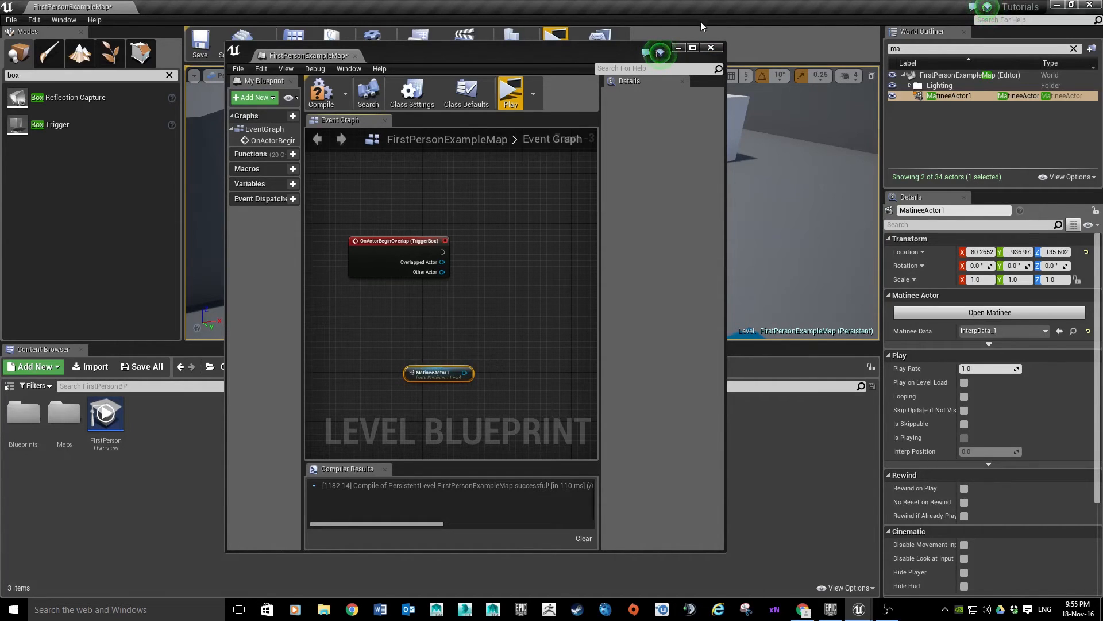
click(692, 47)
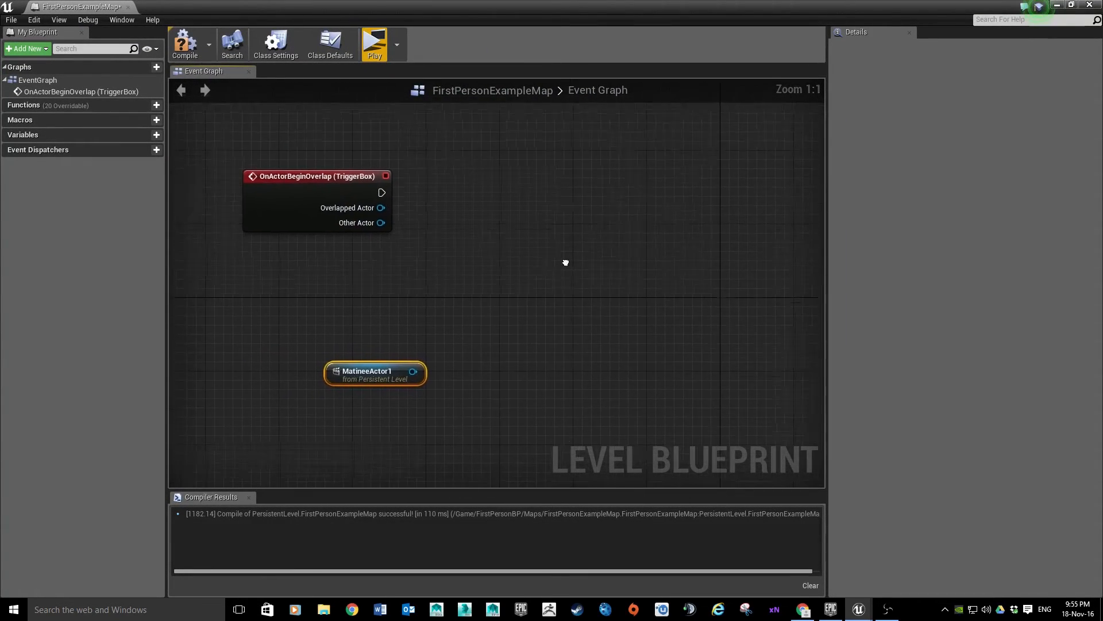
- Wire the begin-overlap event to a Play node on MatineeActor1, compile and start a game preview
drag(566, 262, 607, 293)
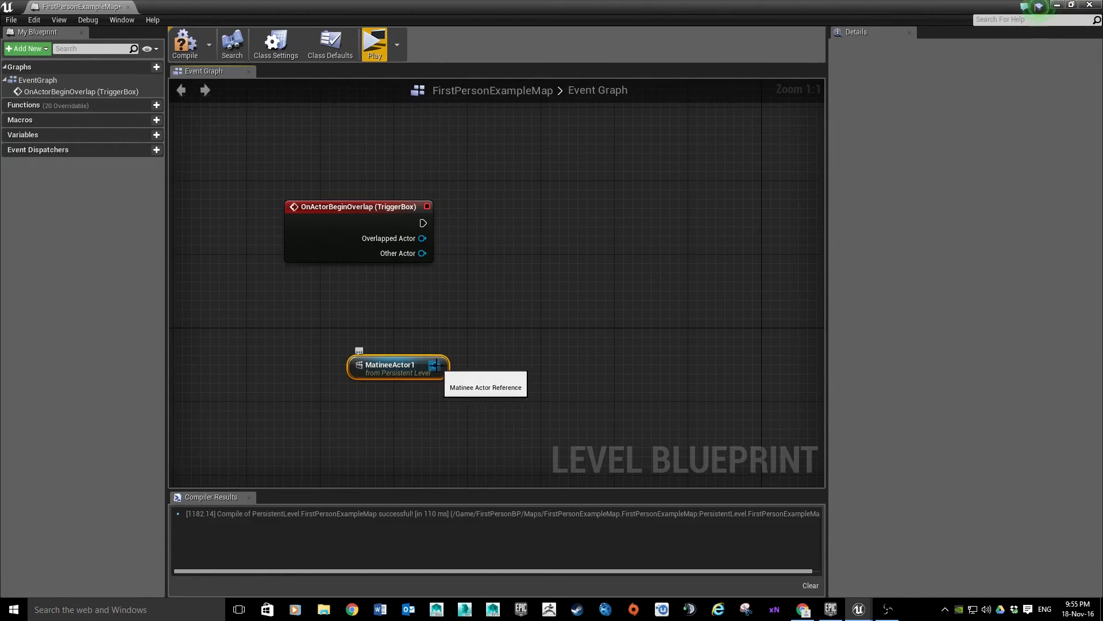
drag(435, 365, 542, 271)
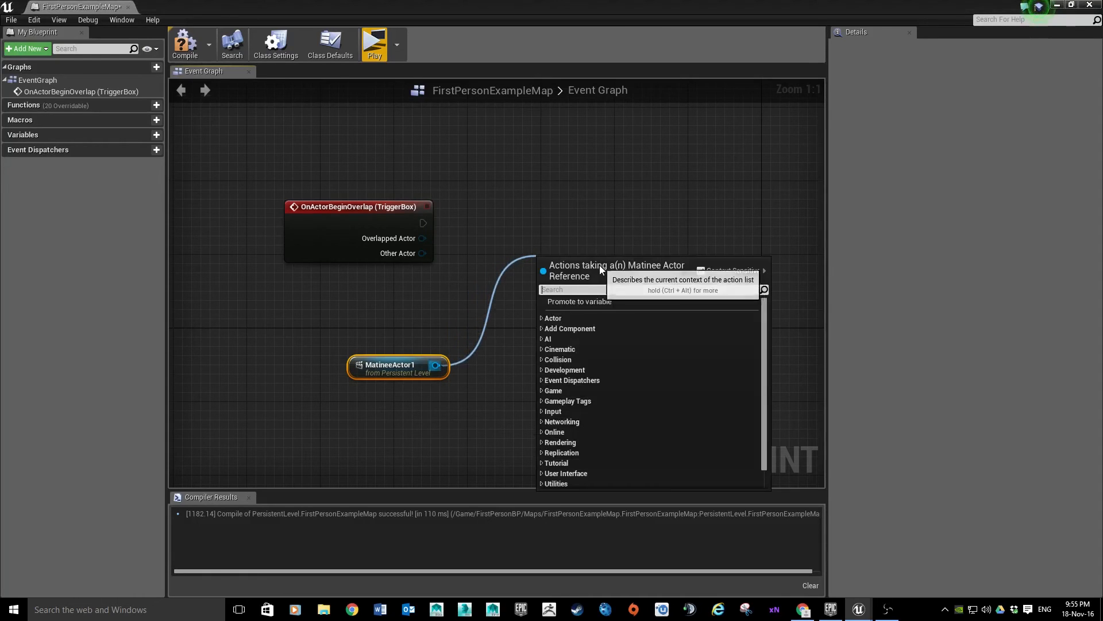
text(play)
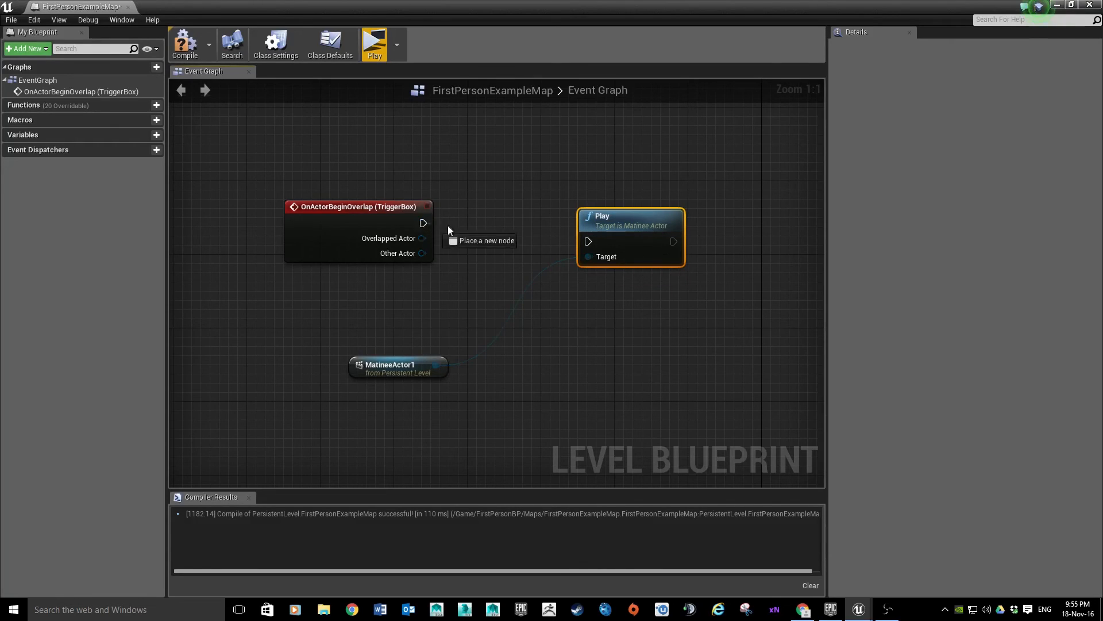
drag(423, 223, 587, 241)
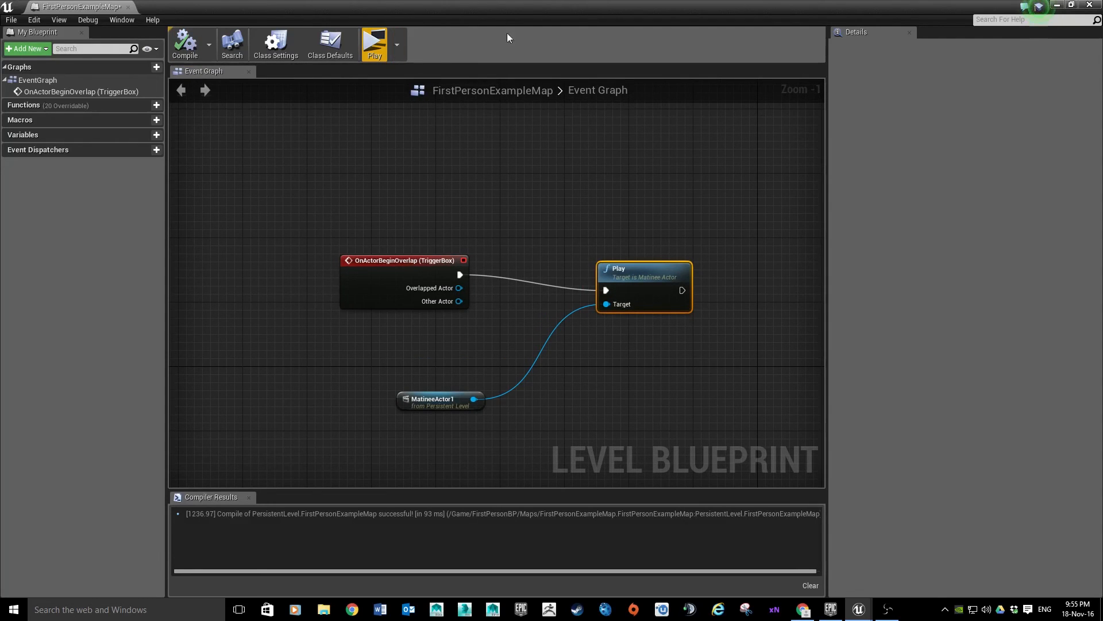
click(374, 44)
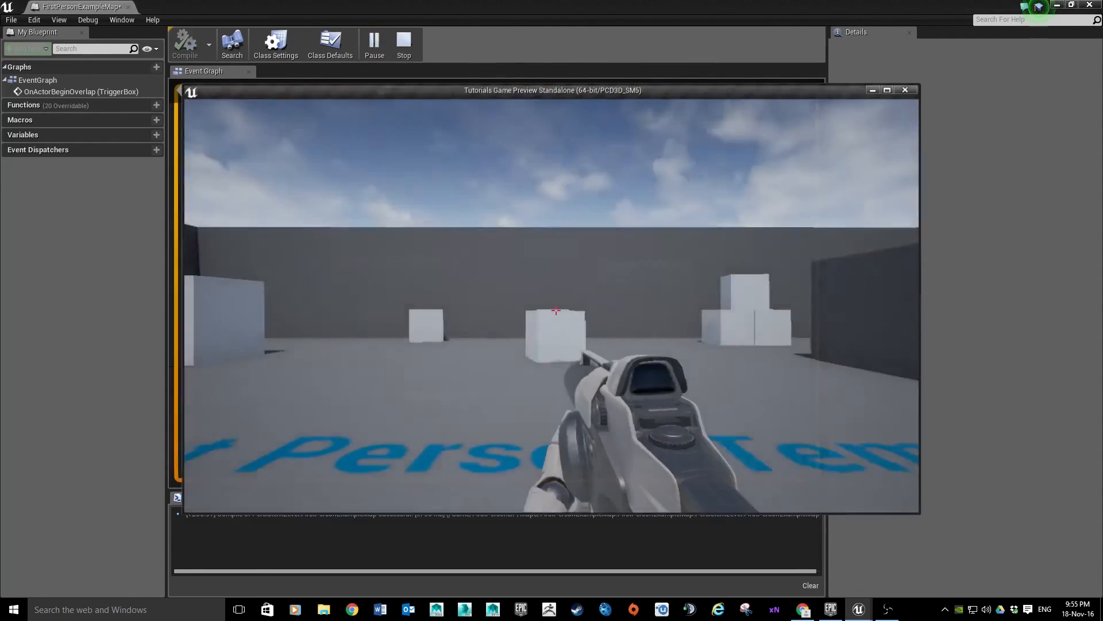